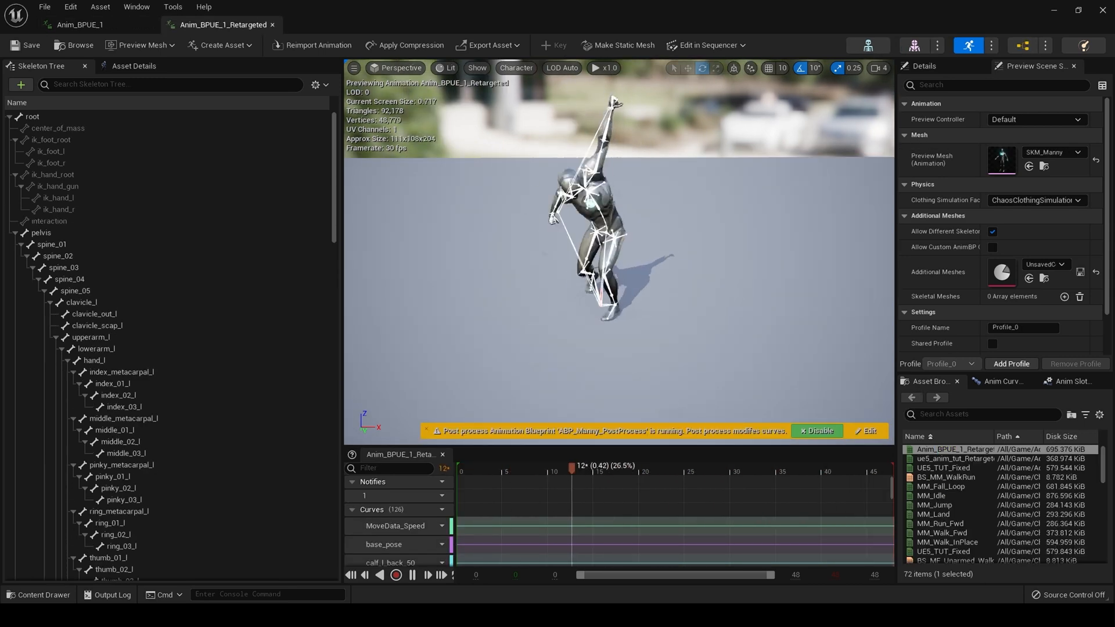
Step: Bring up the Bake To Control Rig dialog for the FKControlRig from the animation toolbar
left_click(60, 198)
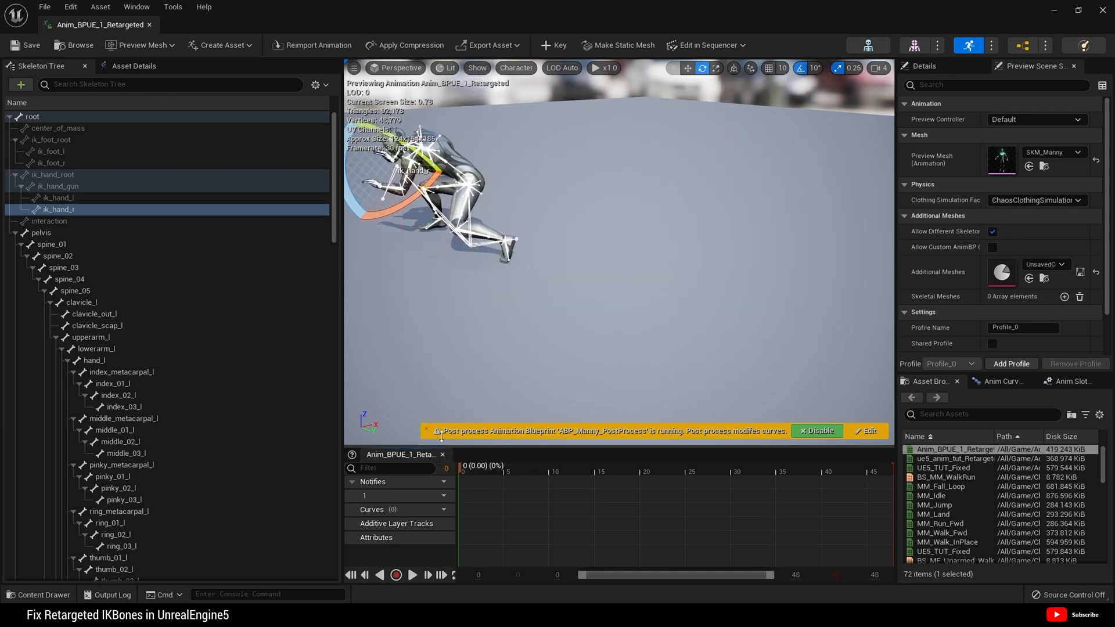
mouse_move(31, 45)
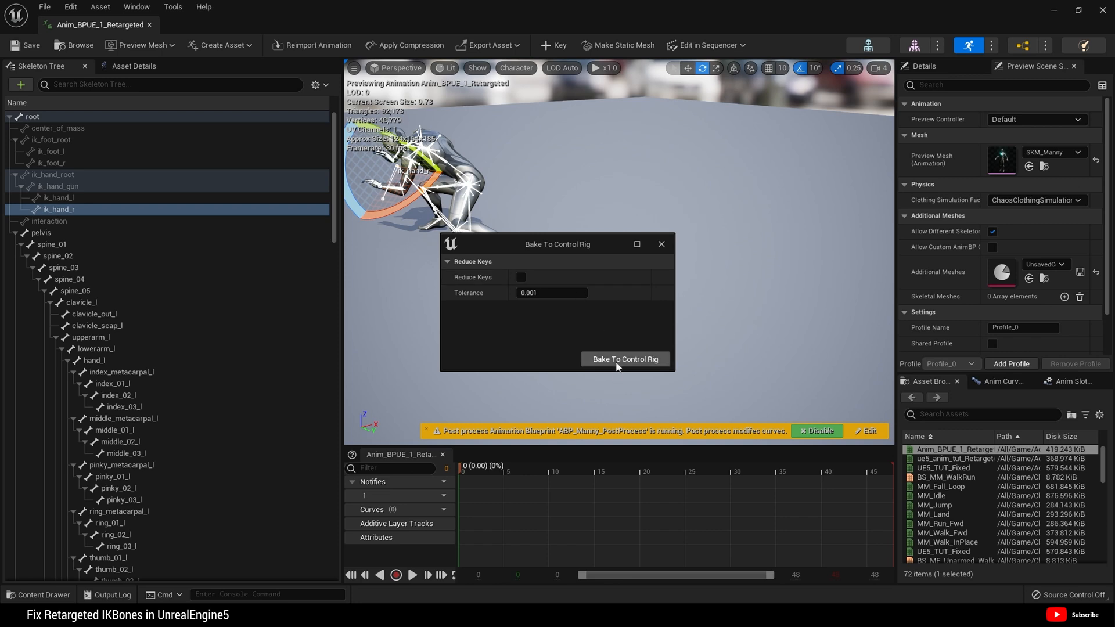
Step: Bake onto the FK control rig, expand its control tracks and select the head track
left_click(626, 359)
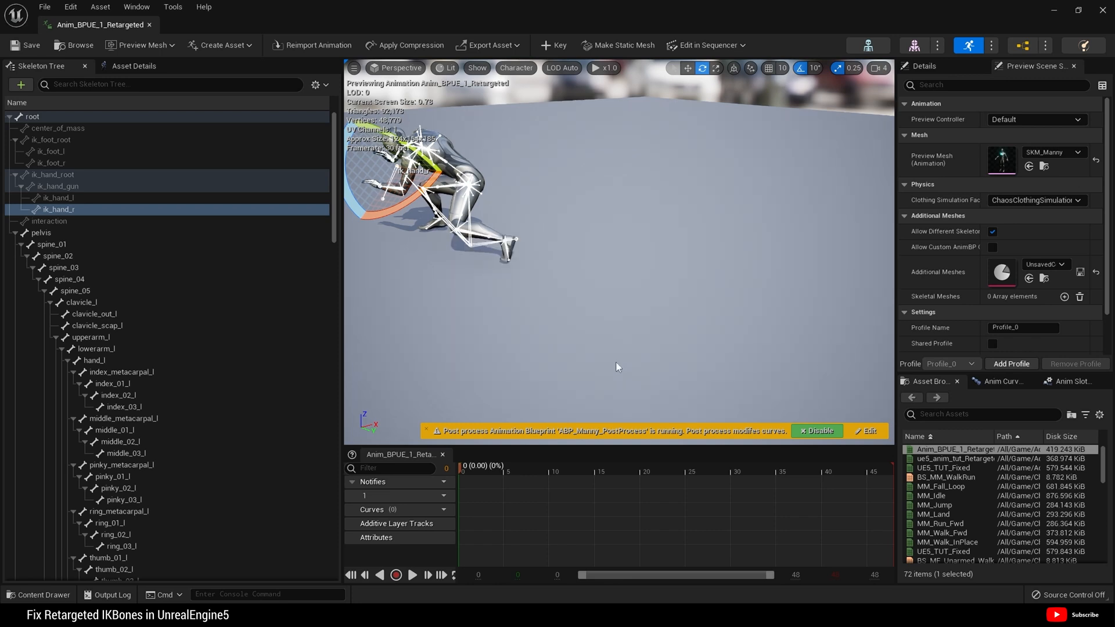
mouse_move(779, 17)
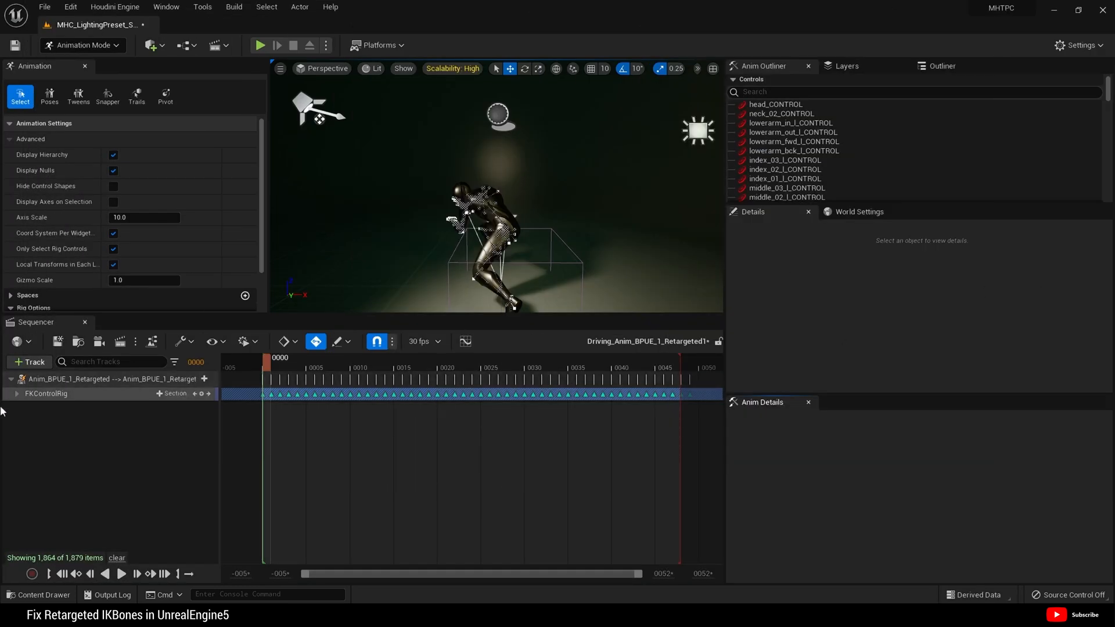
left_click(15, 394)
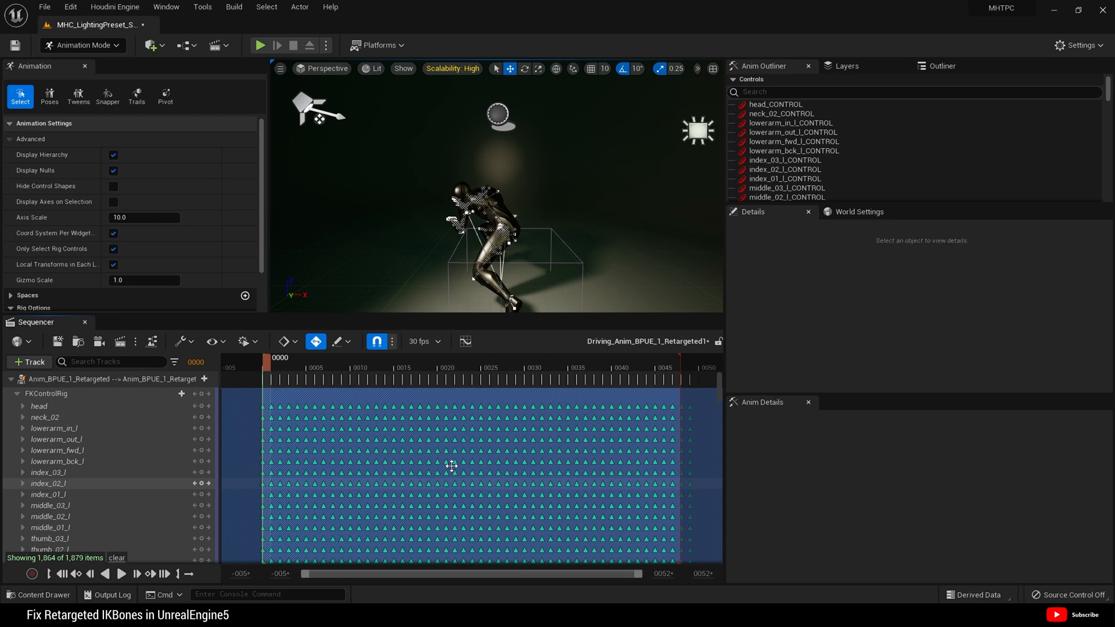
scroll("down", 3)
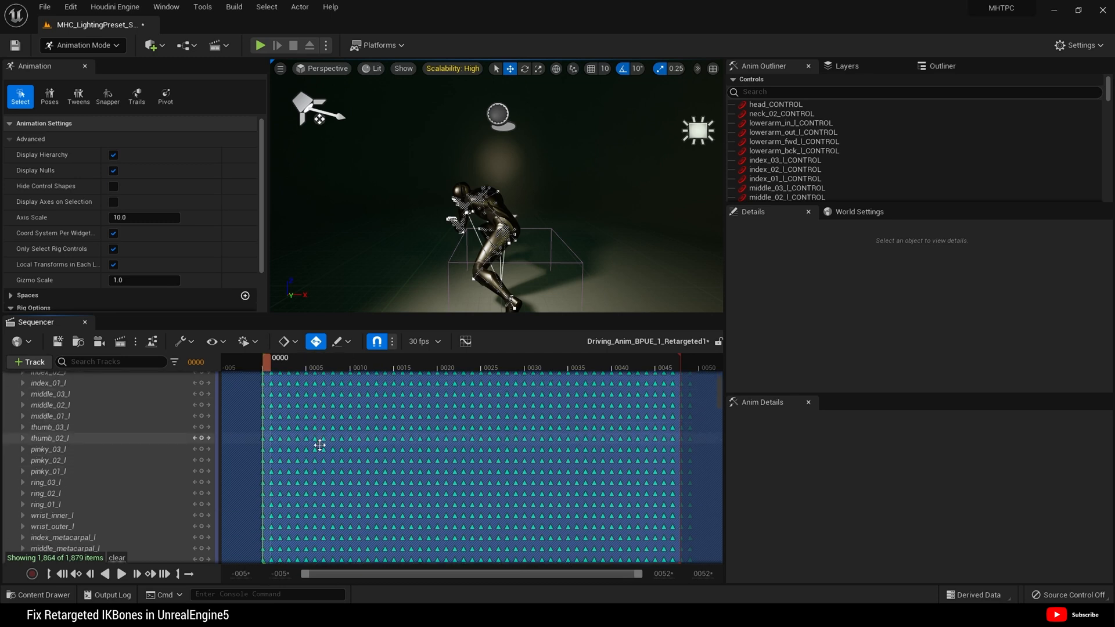
scroll("down", 3)
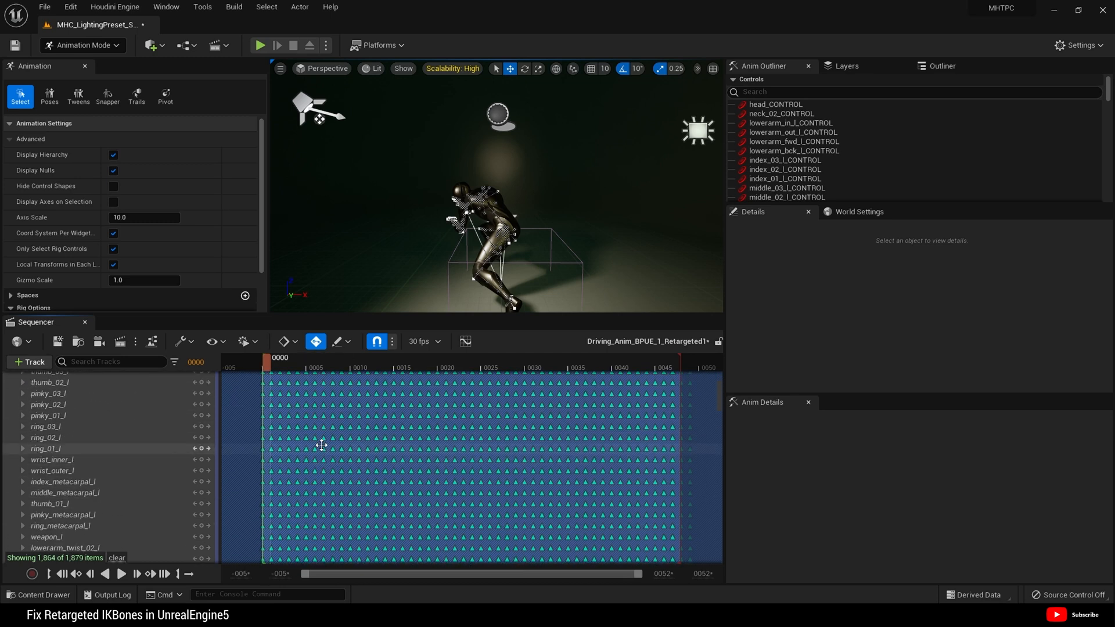
left_click(775, 105)
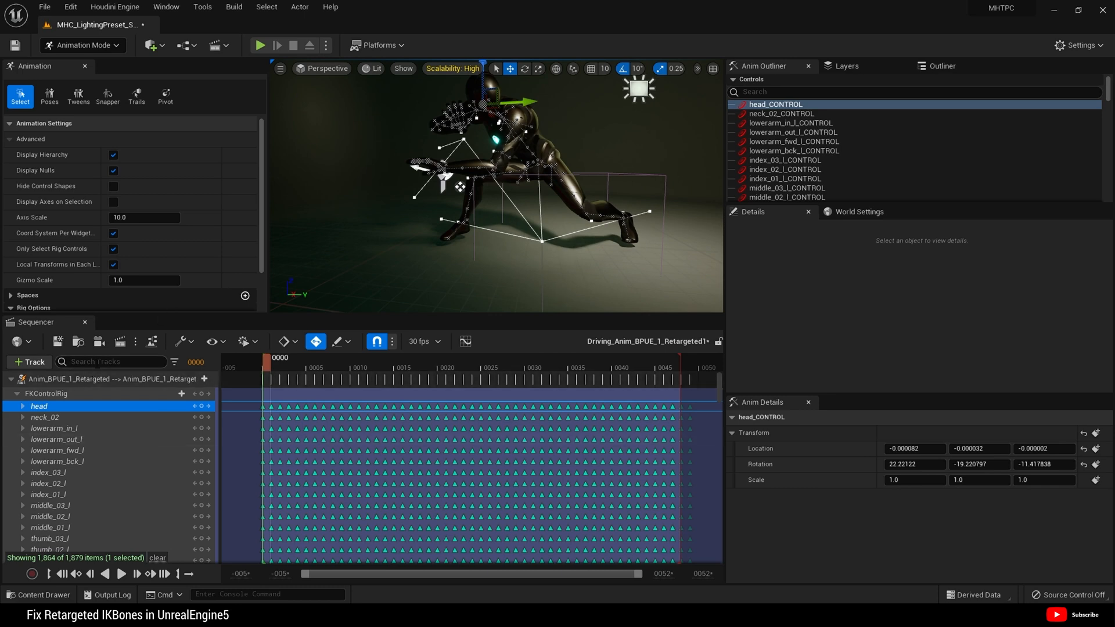
Step: Filter tracks by 'foot' and select both ik_foot_l and ik_foot_r controls
left_click(110, 361)
type("foot")
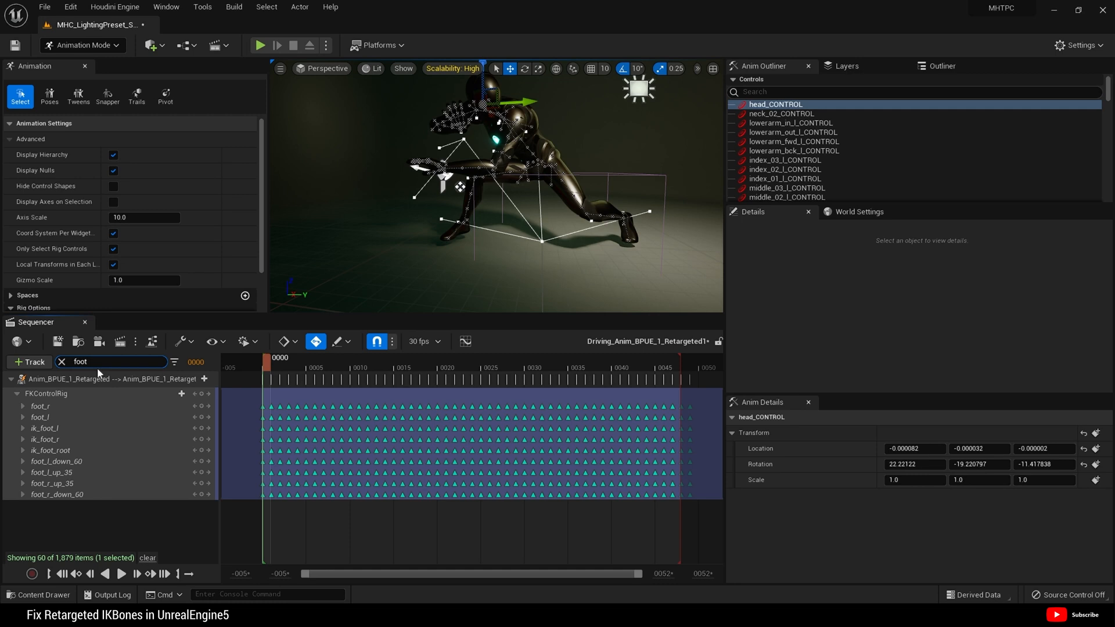
mouse_move(57, 438)
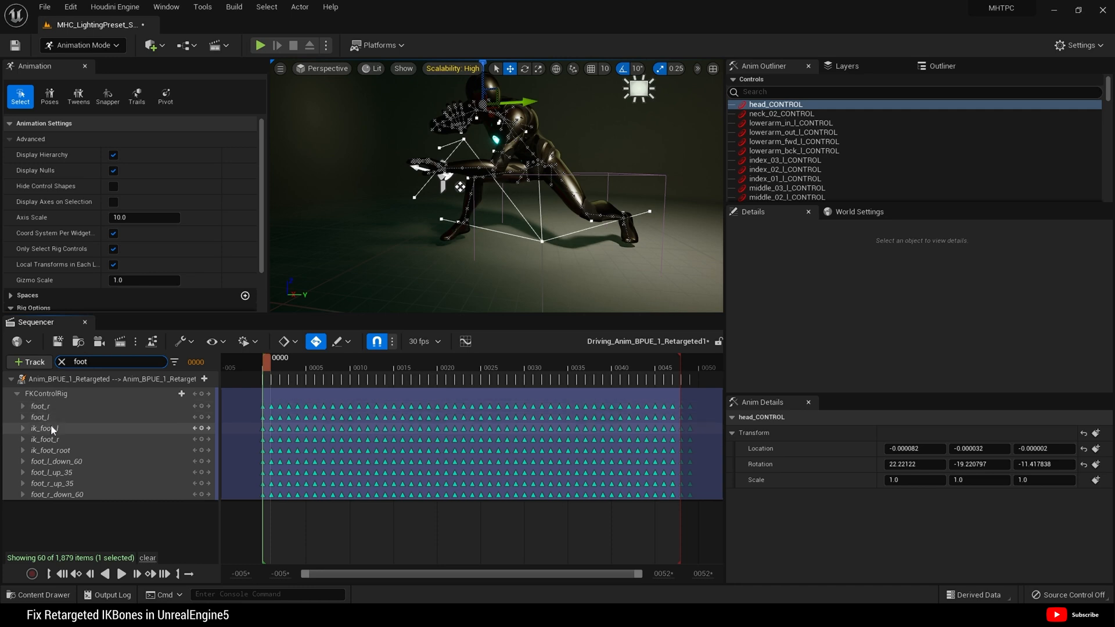
left_click(46, 428)
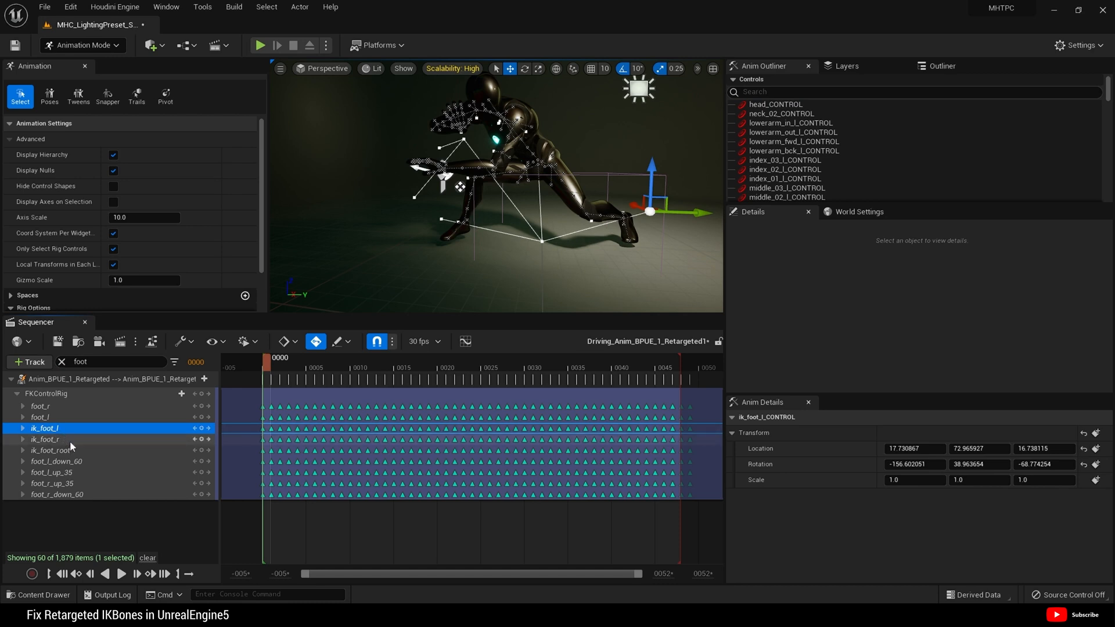
left_click(45, 440)
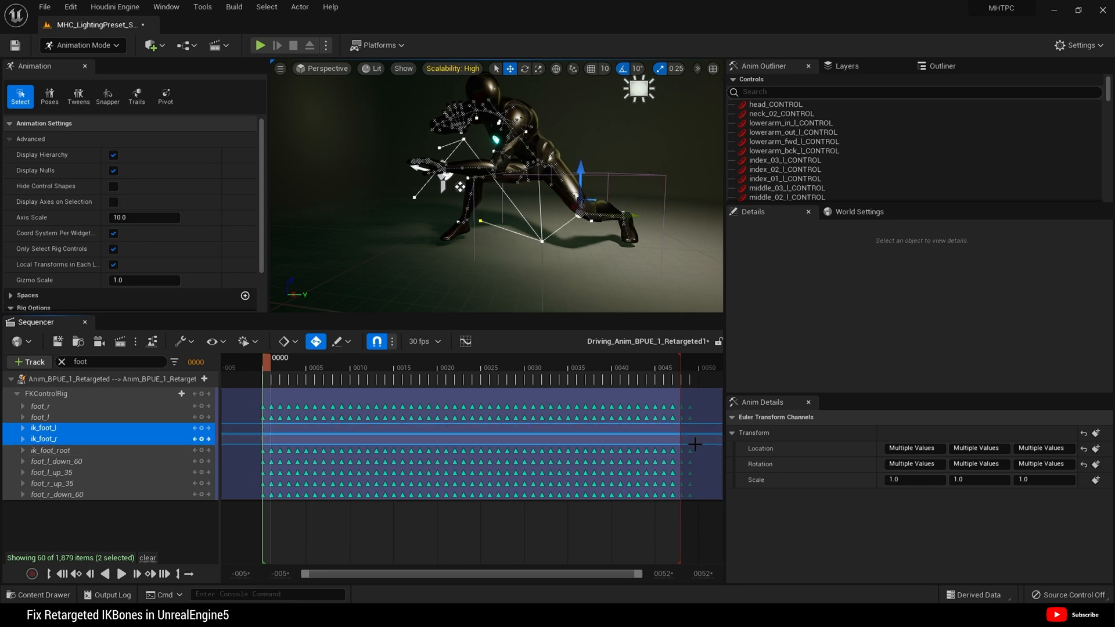
mouse_move(251, 433)
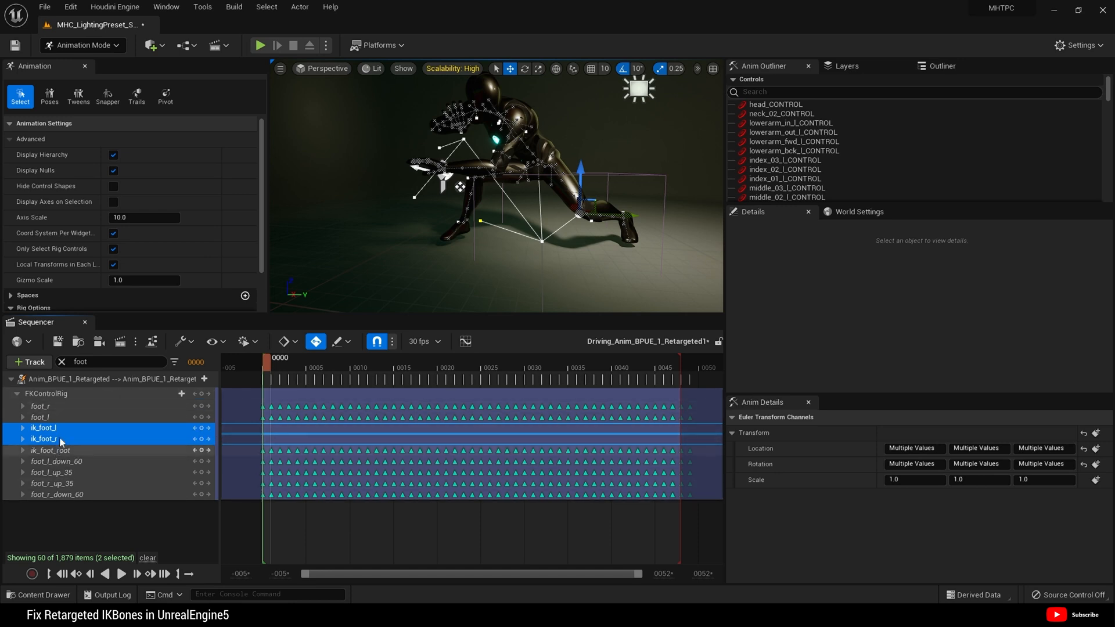
Step: Show the Control Rig Snapper panel beside Details and World Settings
left_click(44, 439)
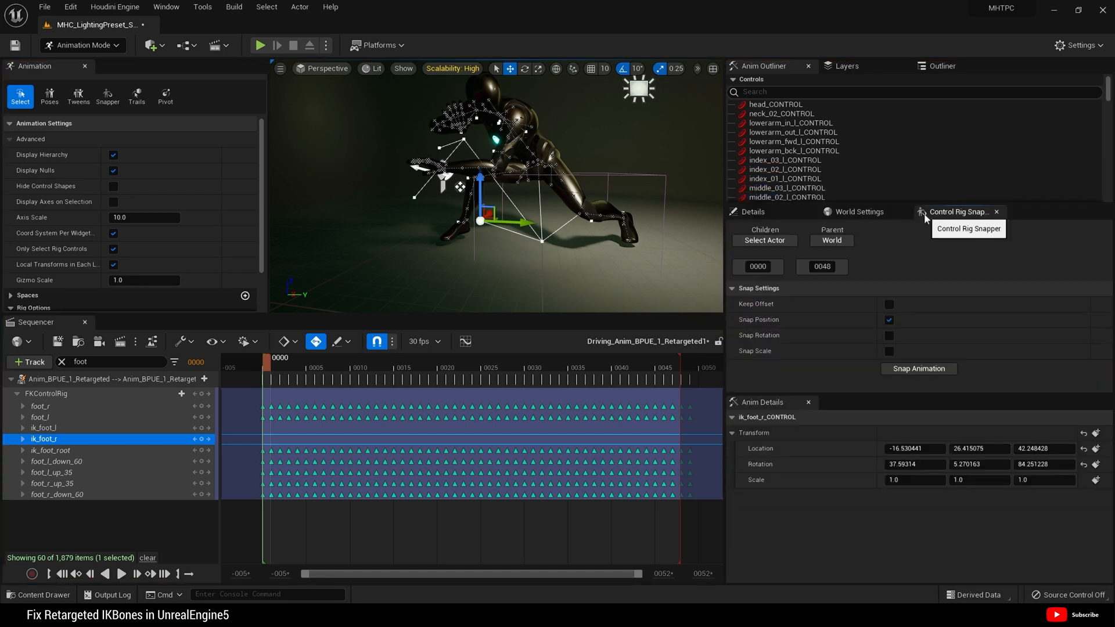
mouse_move(923, 361)
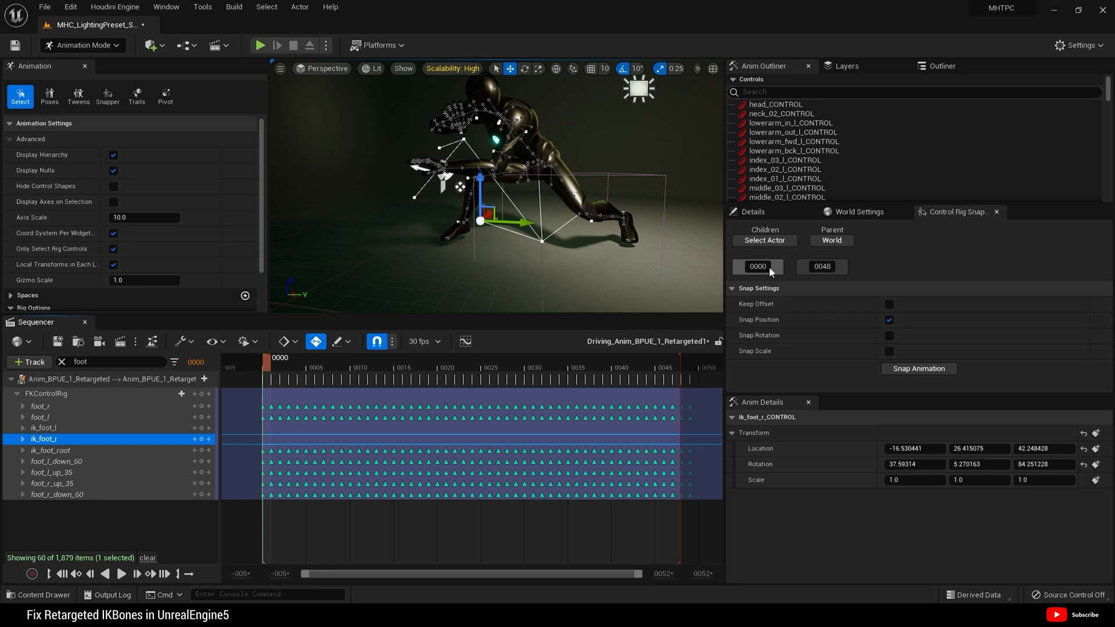
mouse_move(764, 240)
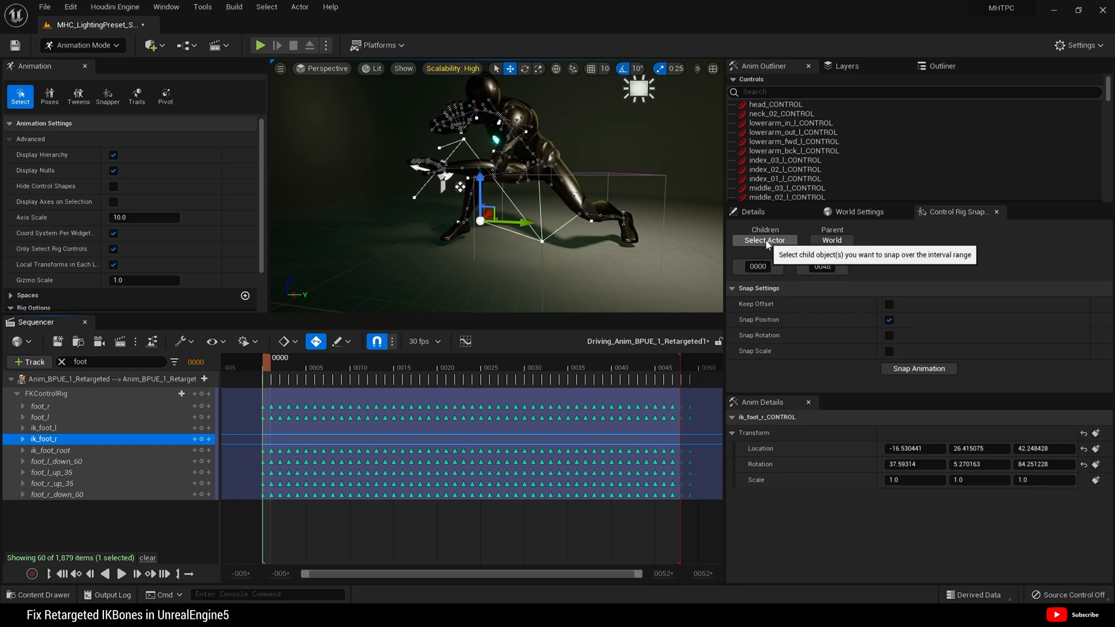
Step: Make ik_foot_r the snapper child and foot_r its parent in the Control Rig Snapper
left_click(765, 241)
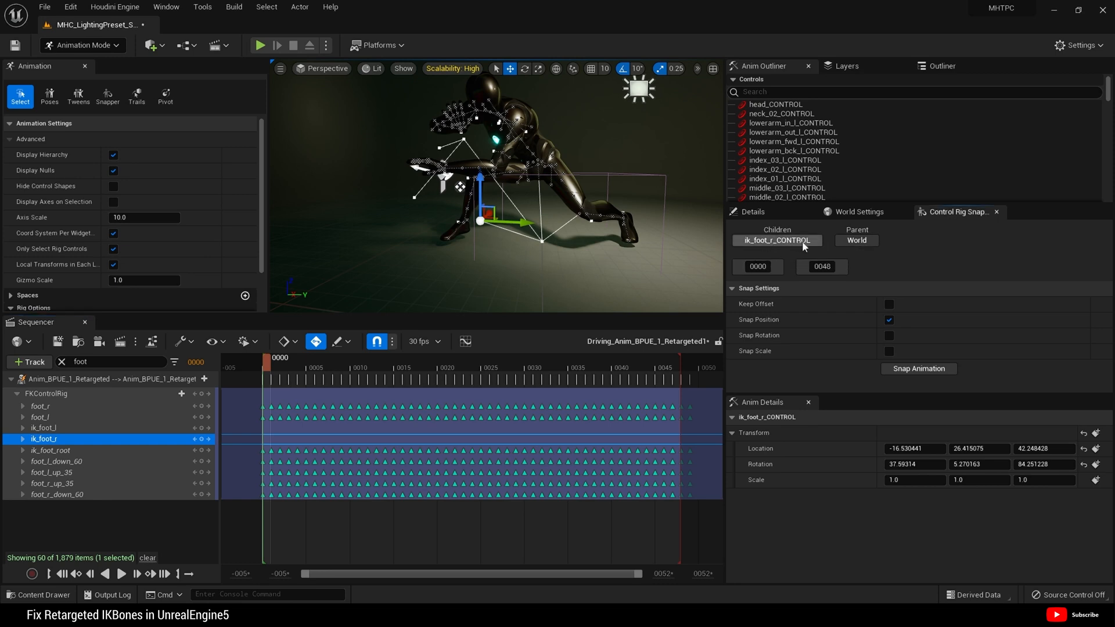
mouse_move(777, 240)
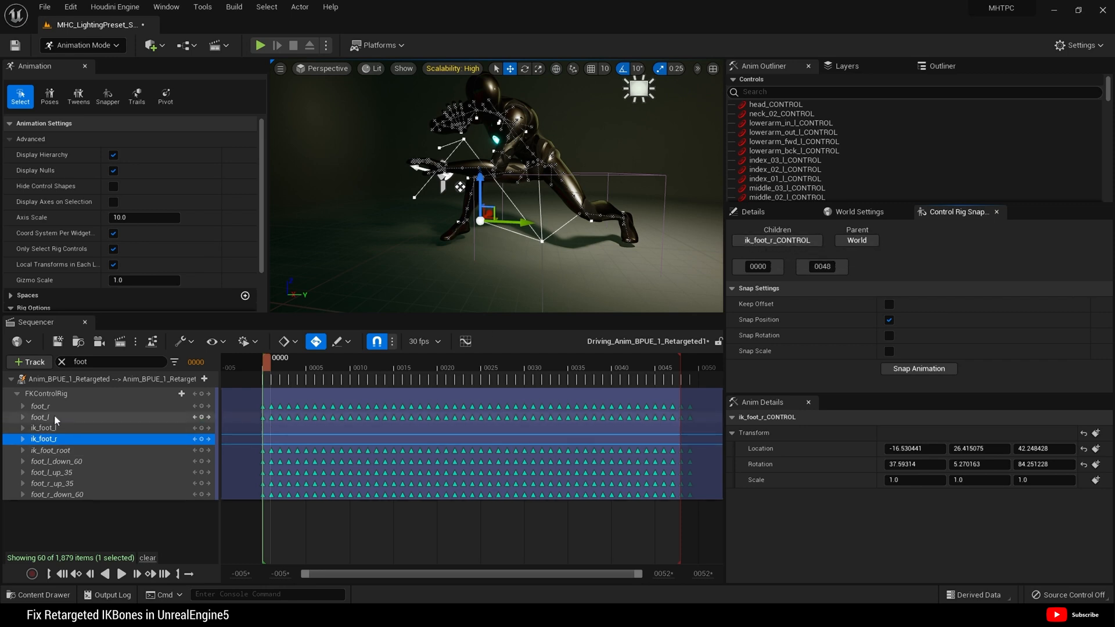
left_click(41, 407)
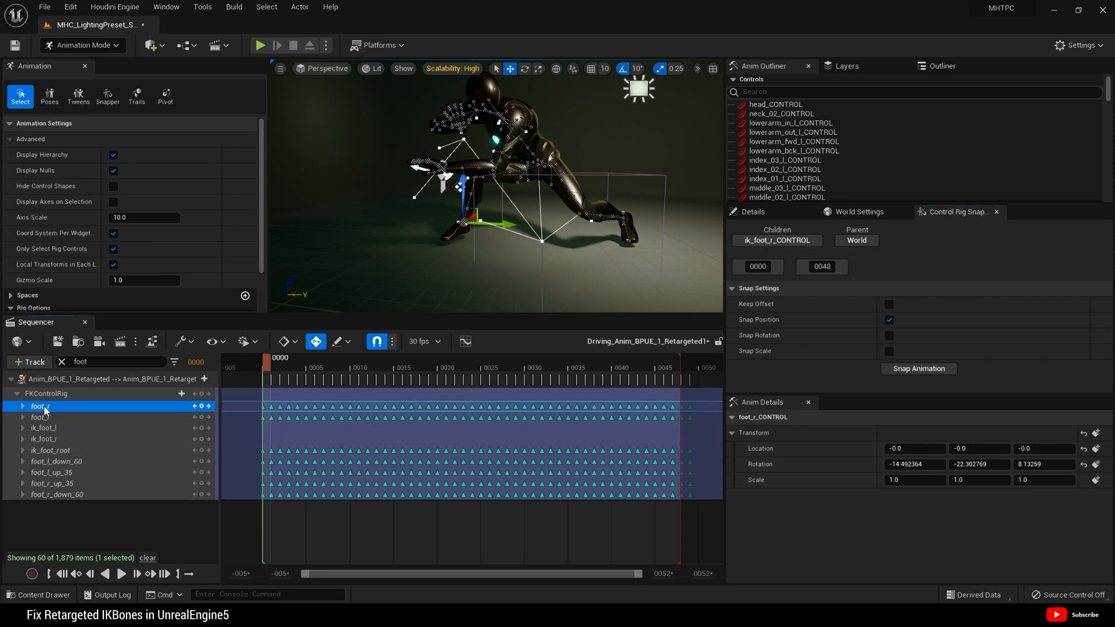
mouse_move(857, 239)
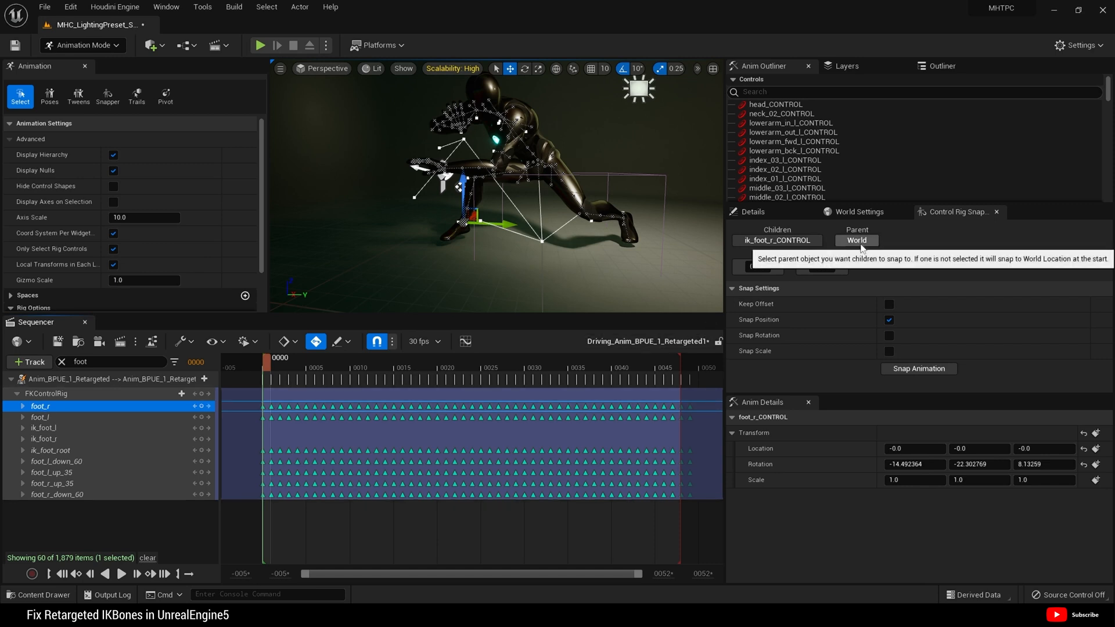
left_click(856, 240)
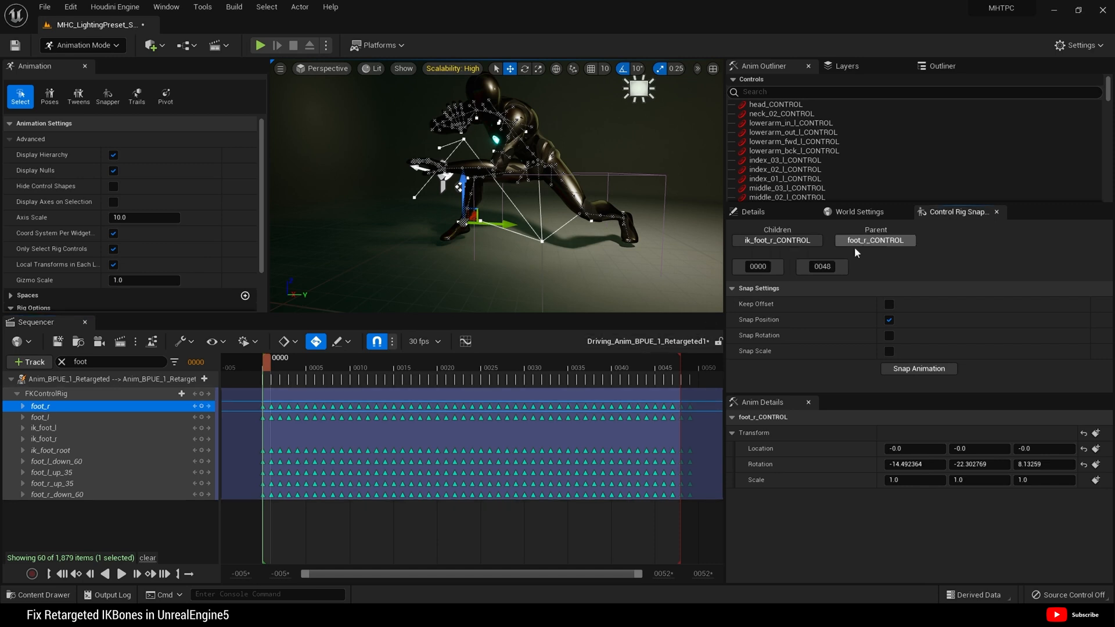
mouse_move(907, 261)
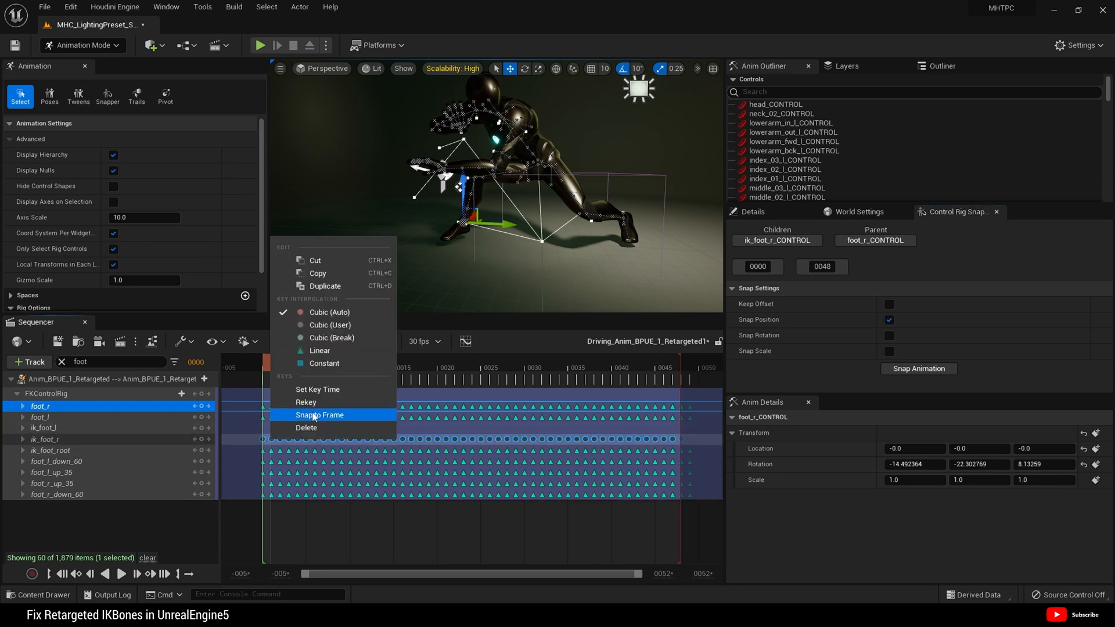
left_click(321, 416)
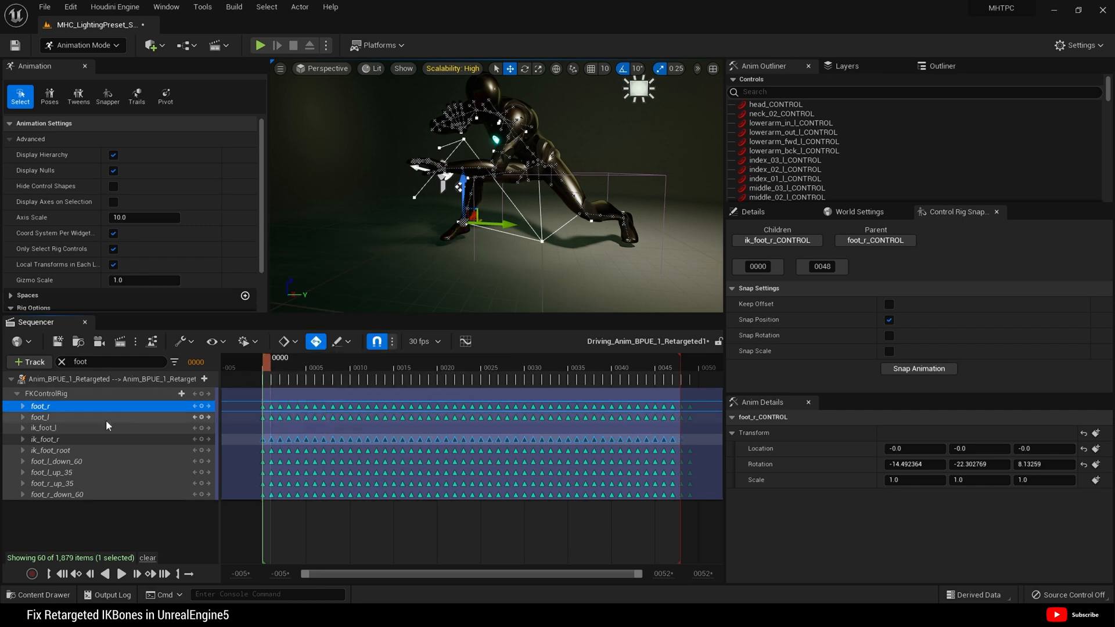
Step: Snap ik_foot_l onto foot_l across frames 0–48, then clear the foot track filter
left_click(44, 428)
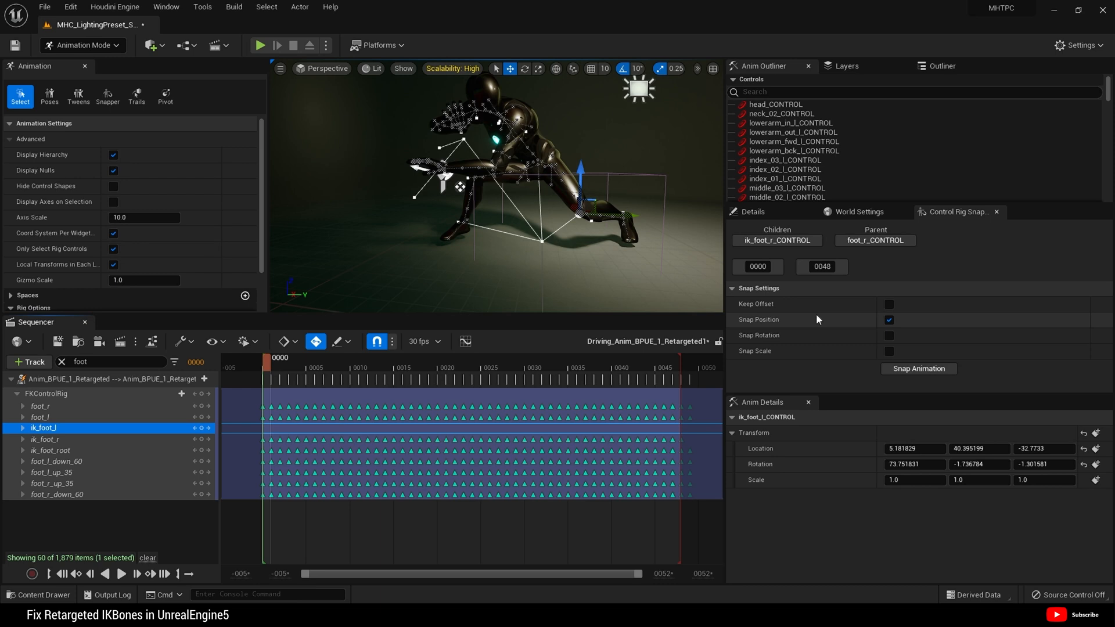
mouse_move(777, 240)
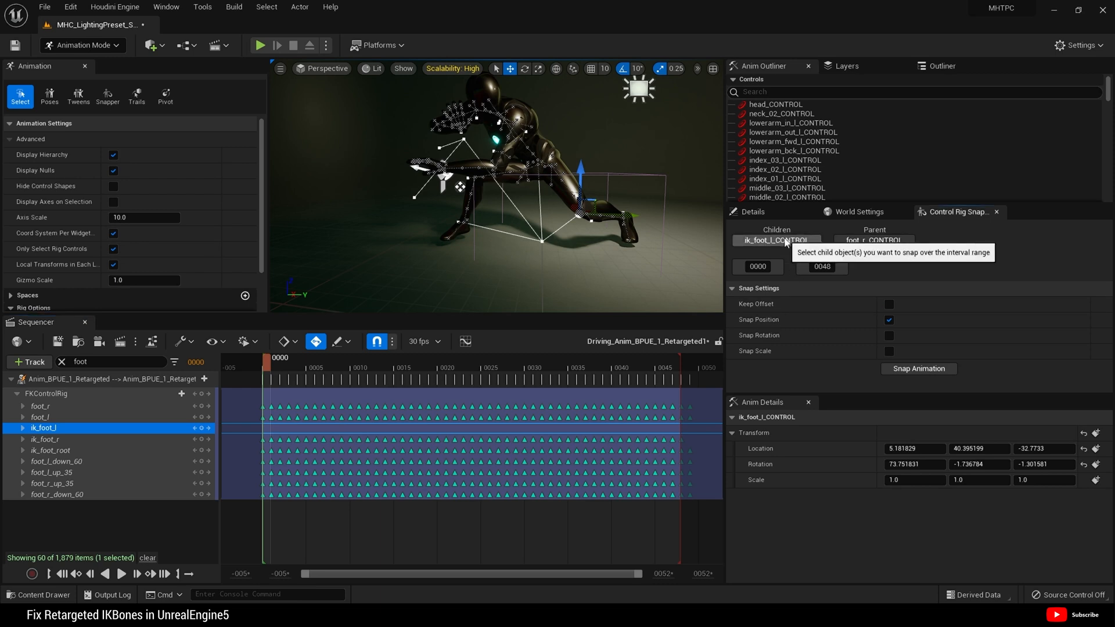
mouse_move(780, 256)
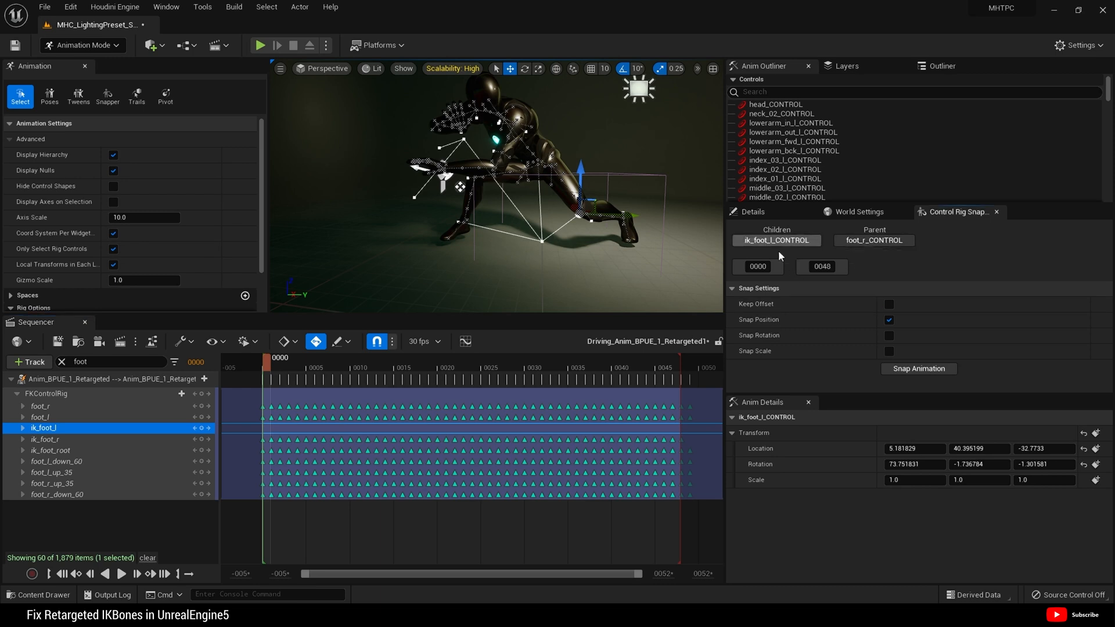
left_click(40, 417)
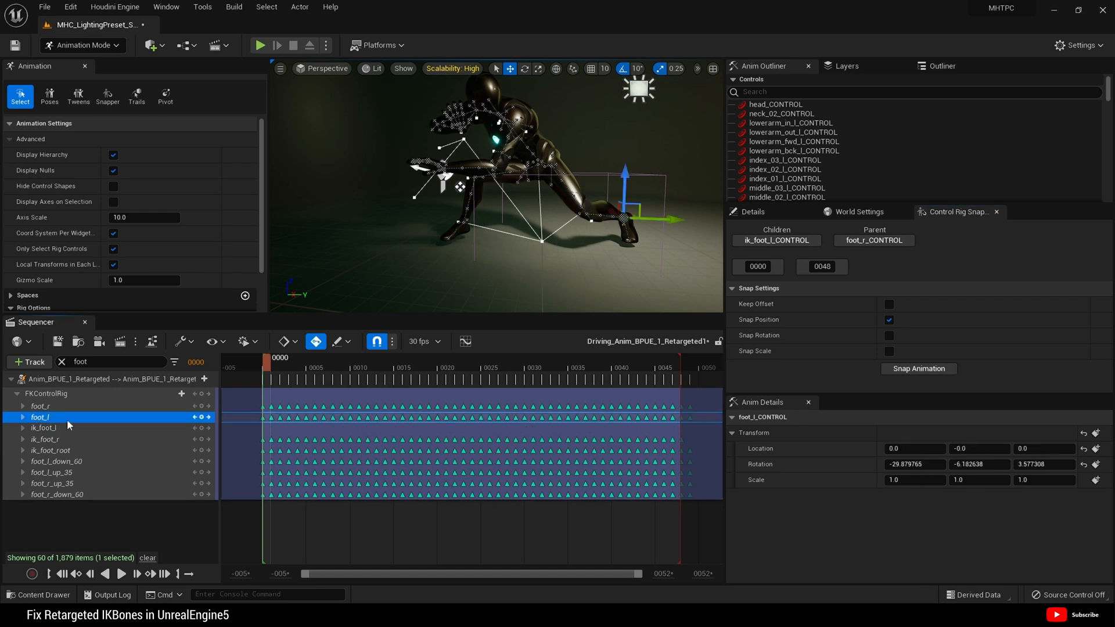
mouse_move(873, 241)
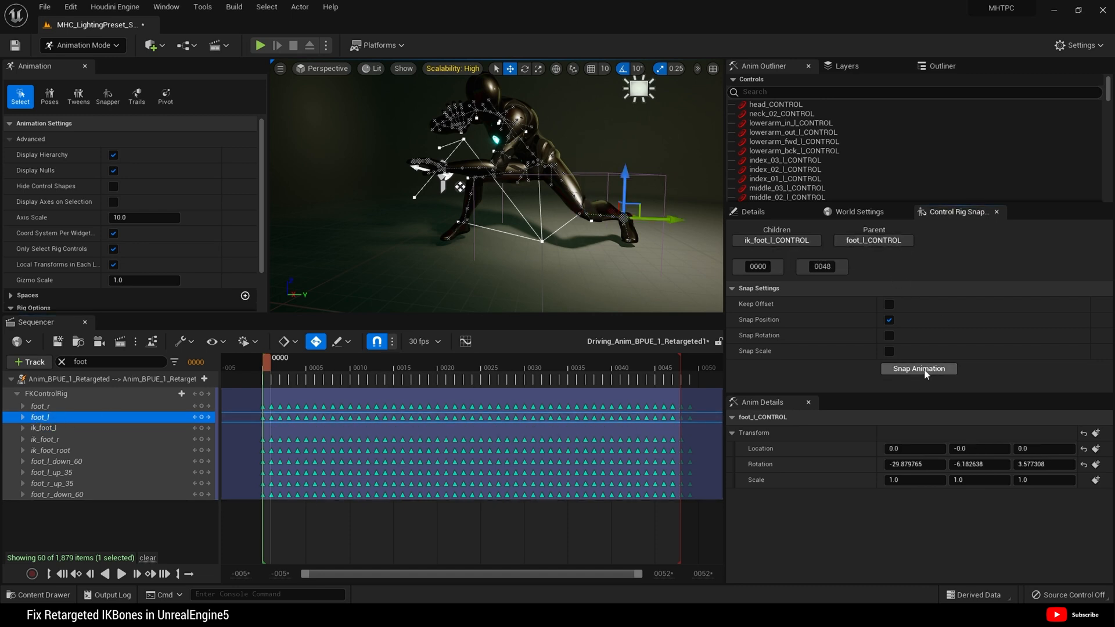
left_click(918, 368)
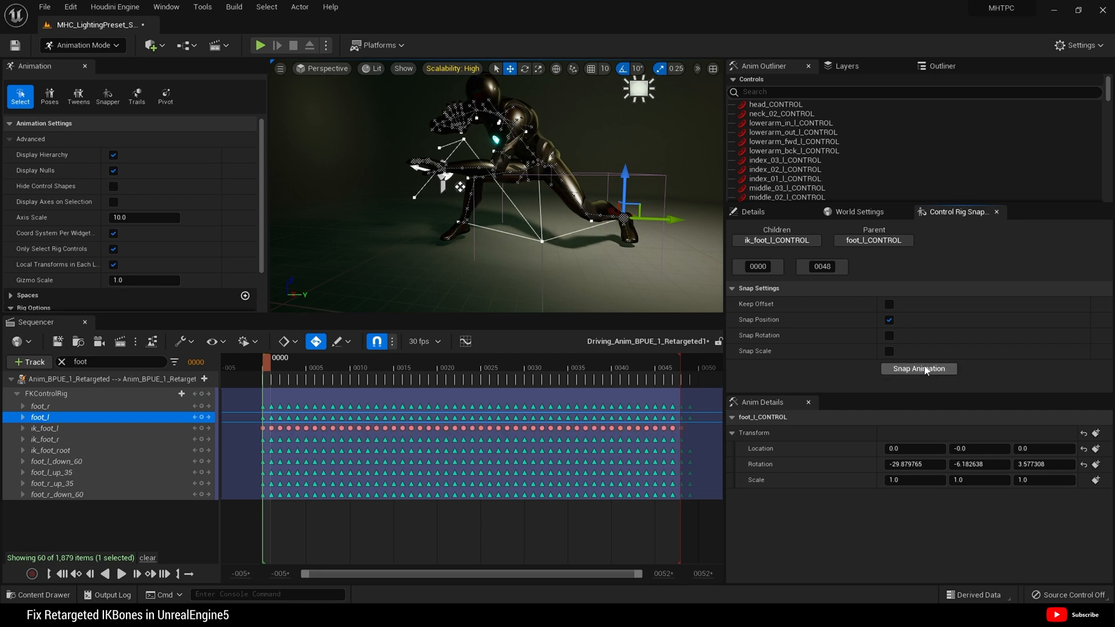
left_click(918, 368)
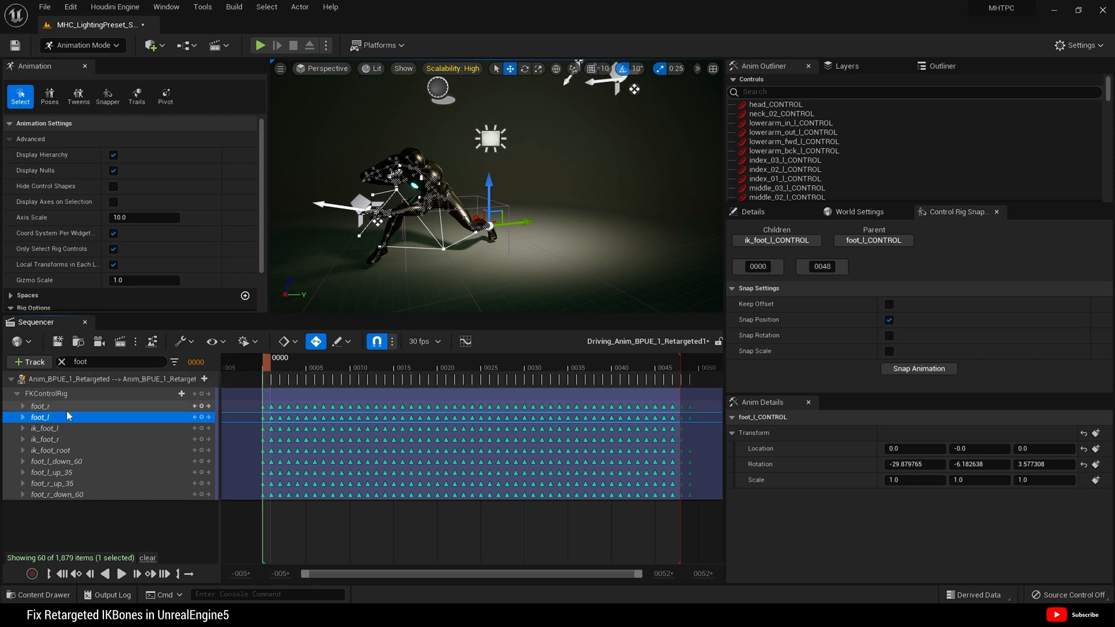
left_click(81, 363)
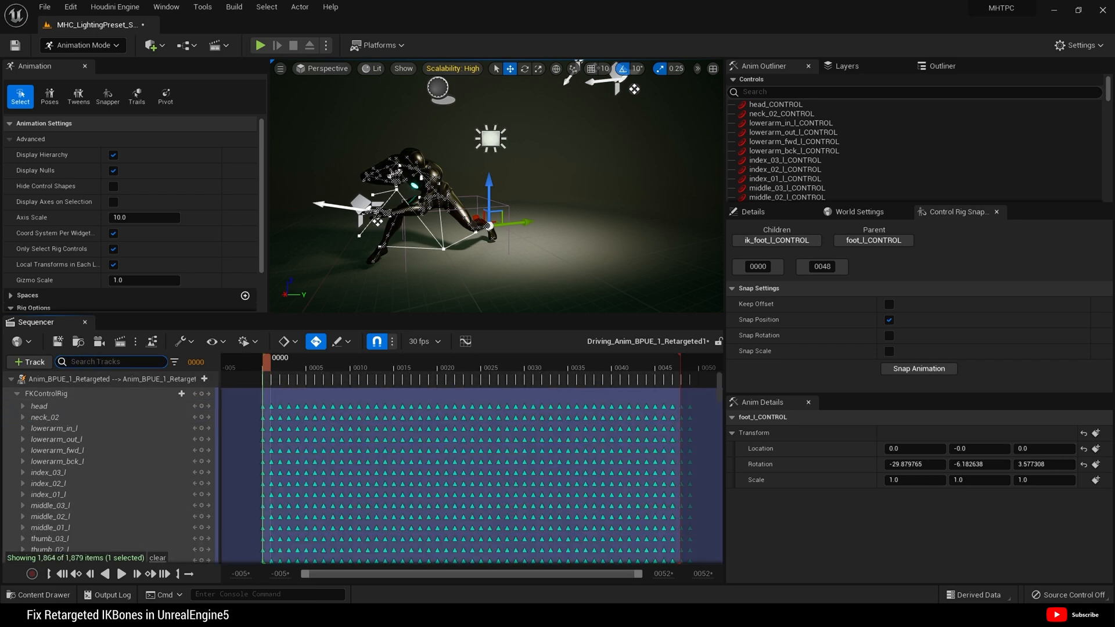
Step: Filter tracks by 'hand' and select the ik_hand_gun control
type("hand")
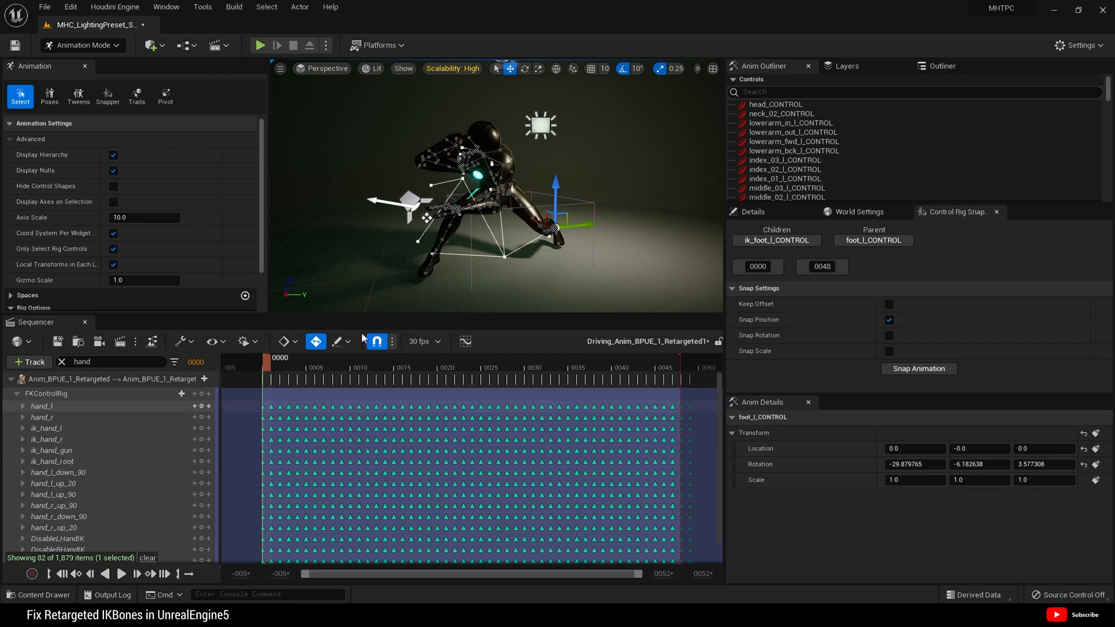
mouse_move(507, 266)
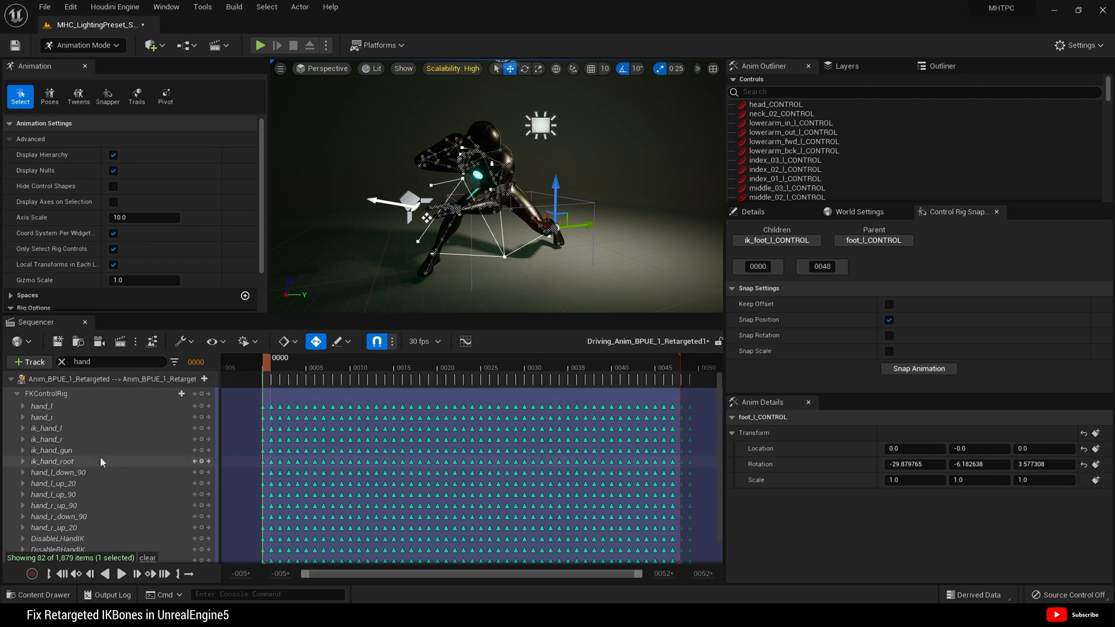
left_click(52, 451)
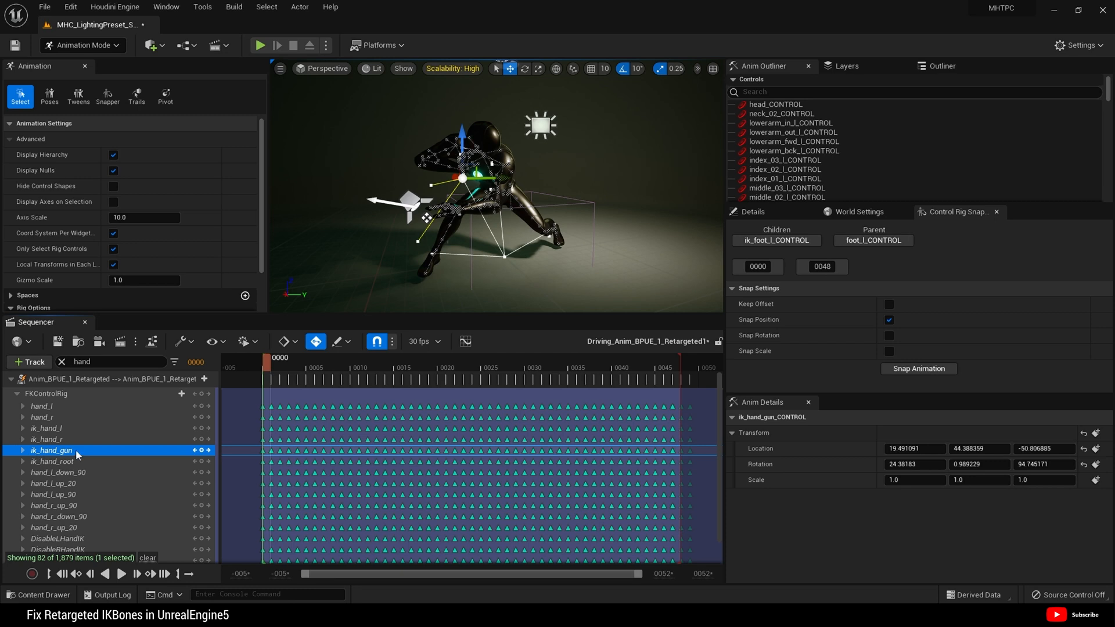
mouse_move(84, 442)
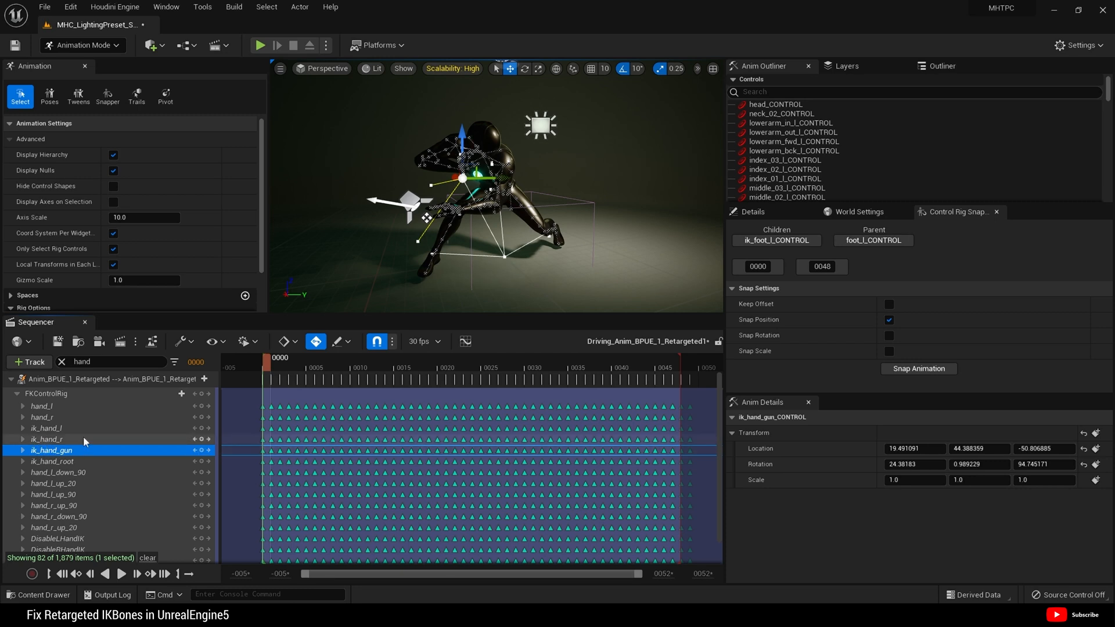
mouse_move(231, 430)
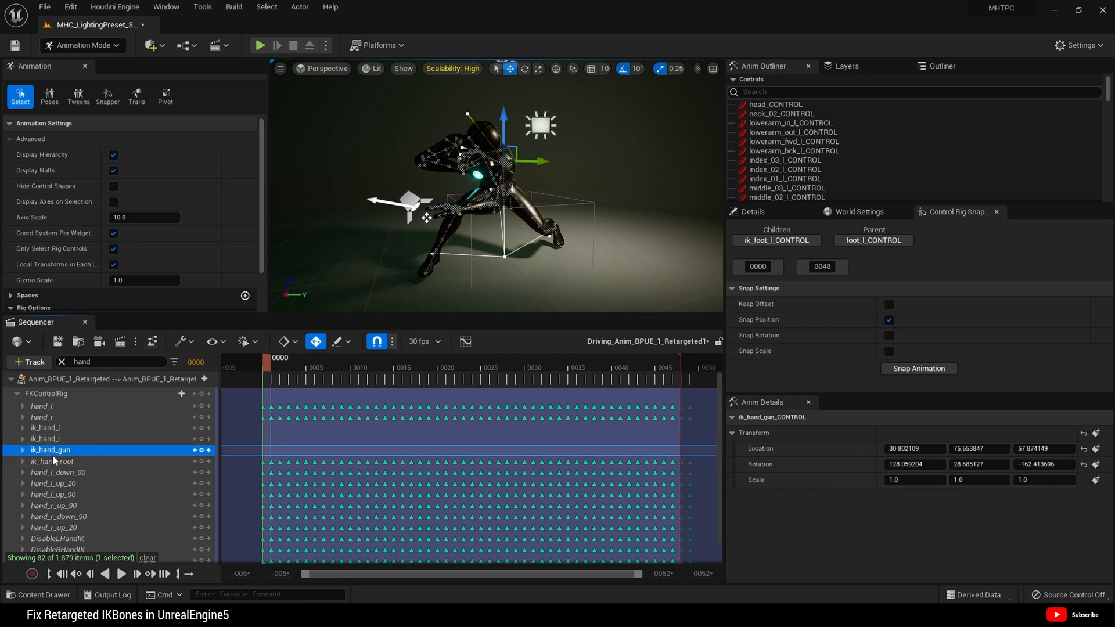
mouse_move(777, 241)
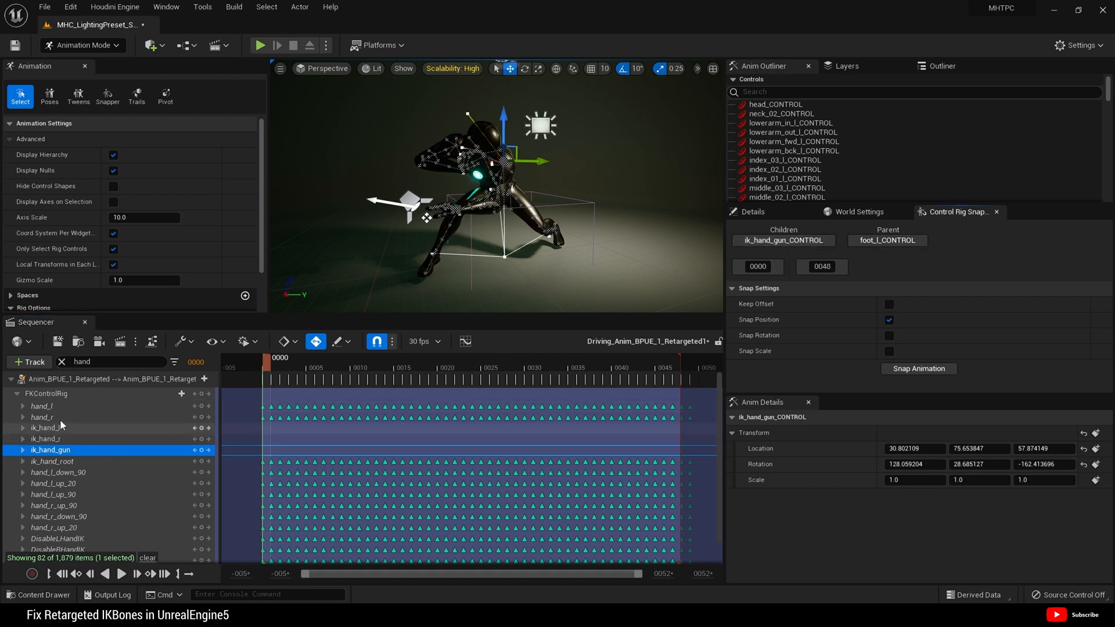
Step: Snap ik_hand_gun onto hand_r across frames 0–48, then select ik_hand_r
left_click(43, 417)
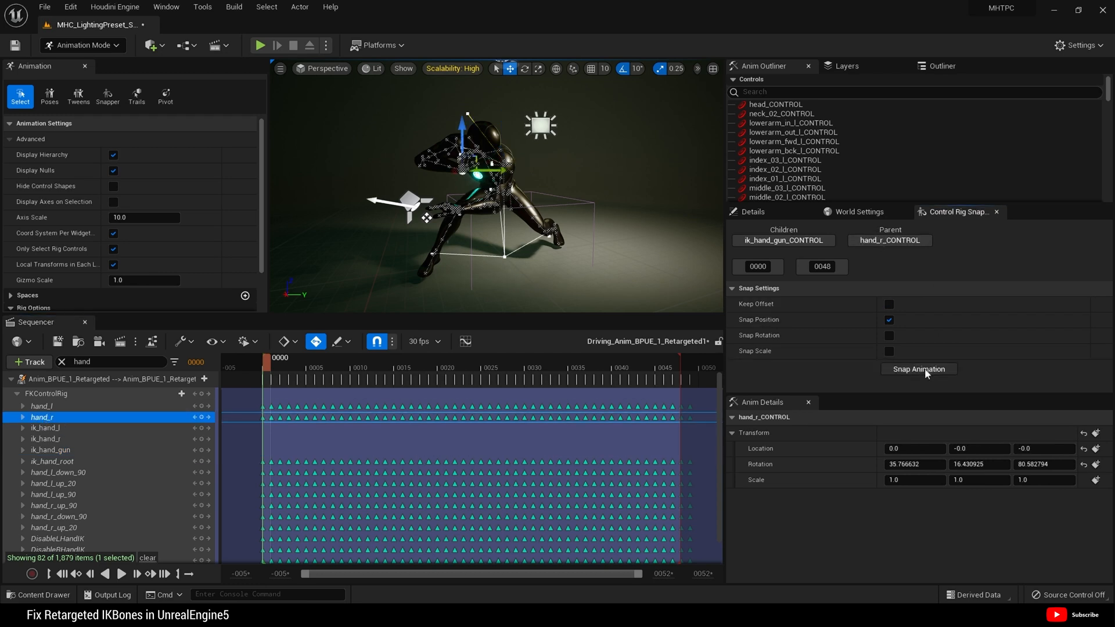
left_click(918, 368)
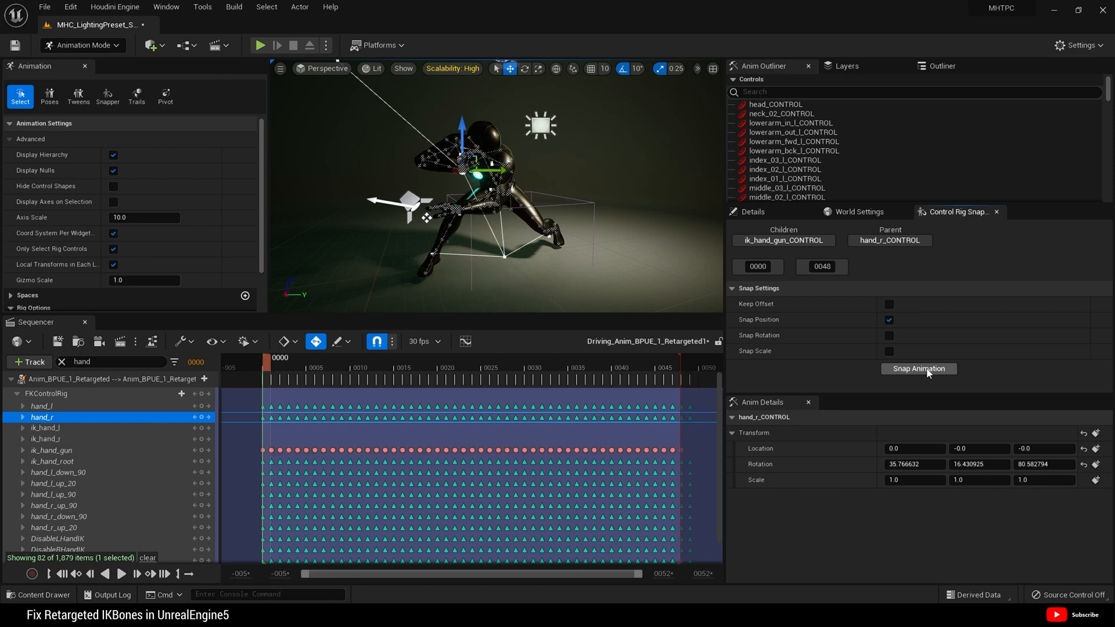
left_click(918, 368)
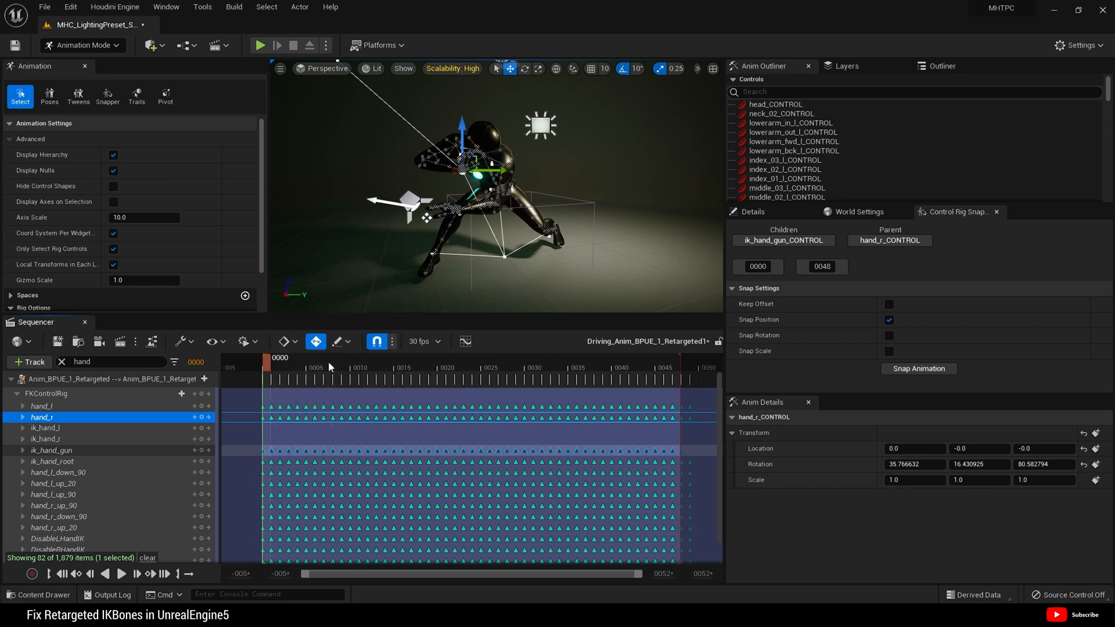
left_click(46, 439)
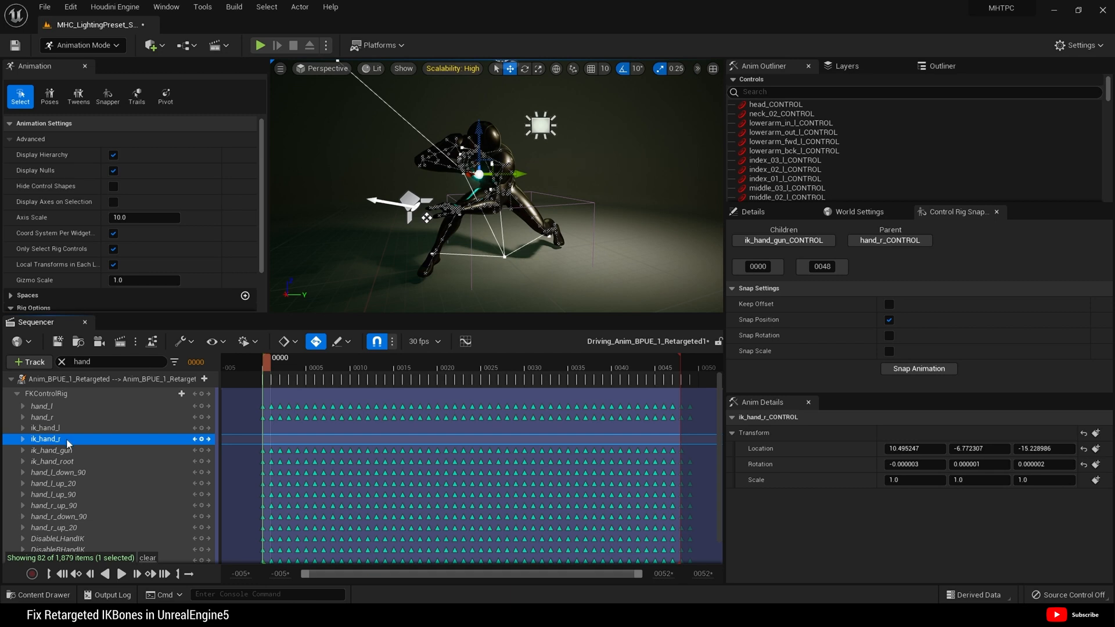
mouse_move(795, 249)
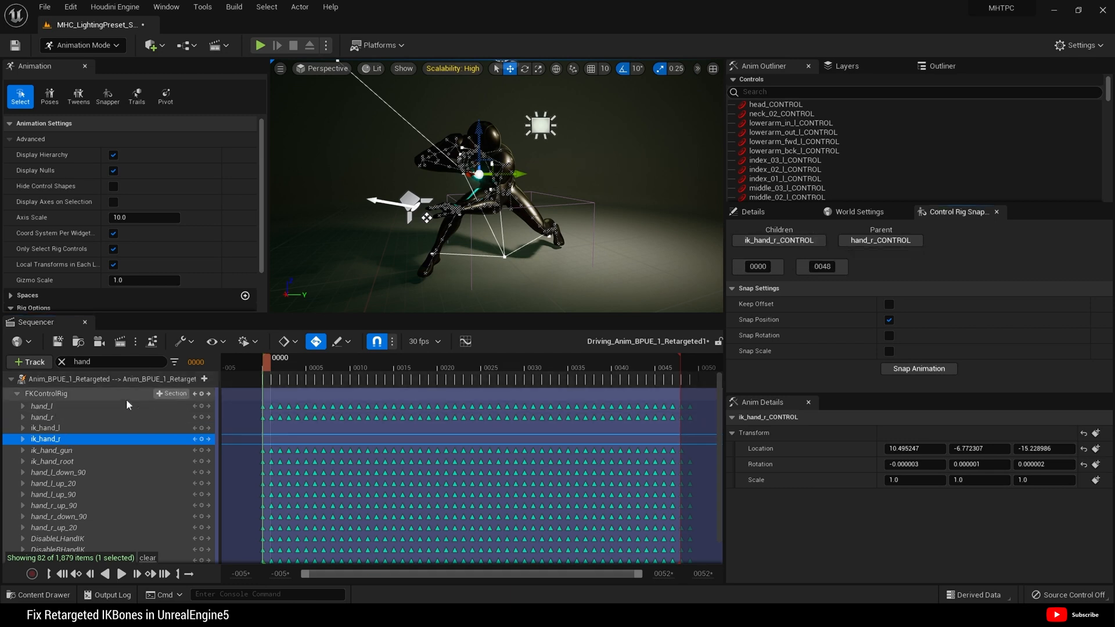
Step: Snap ik_hand_r onto hand_r across frames 0–48, then select ik_hand_l
left_click(41, 418)
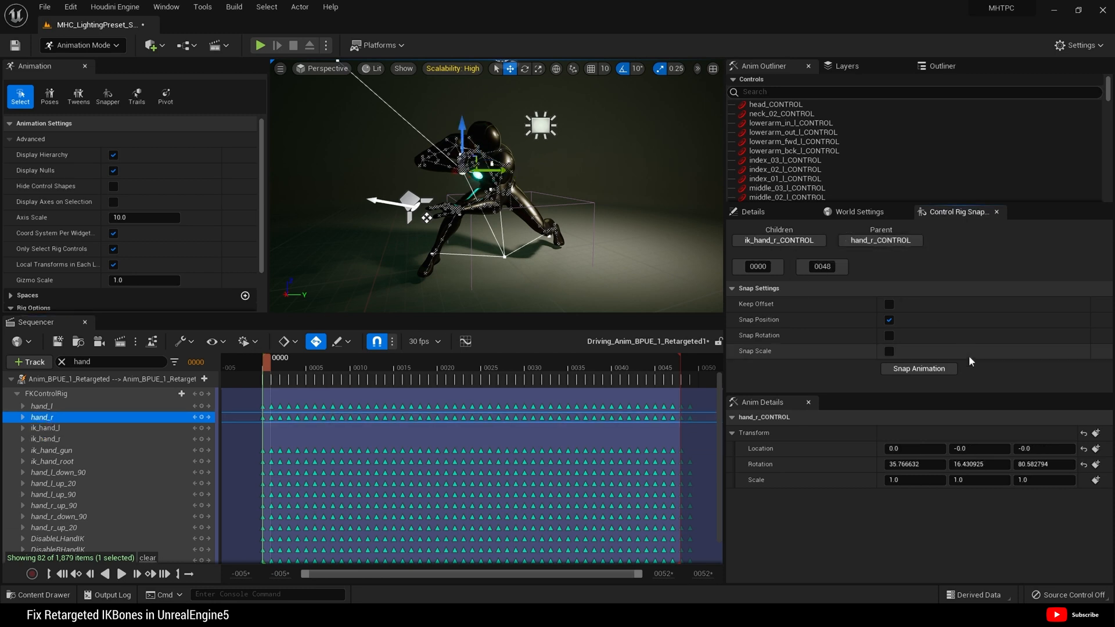
left_click(918, 369)
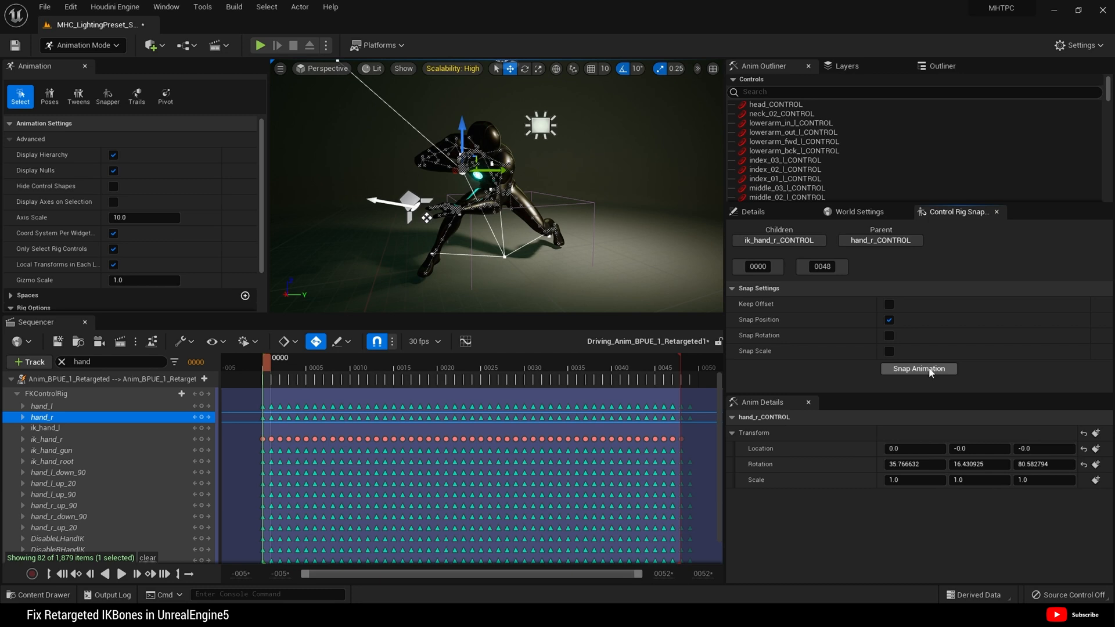
left_click(918, 369)
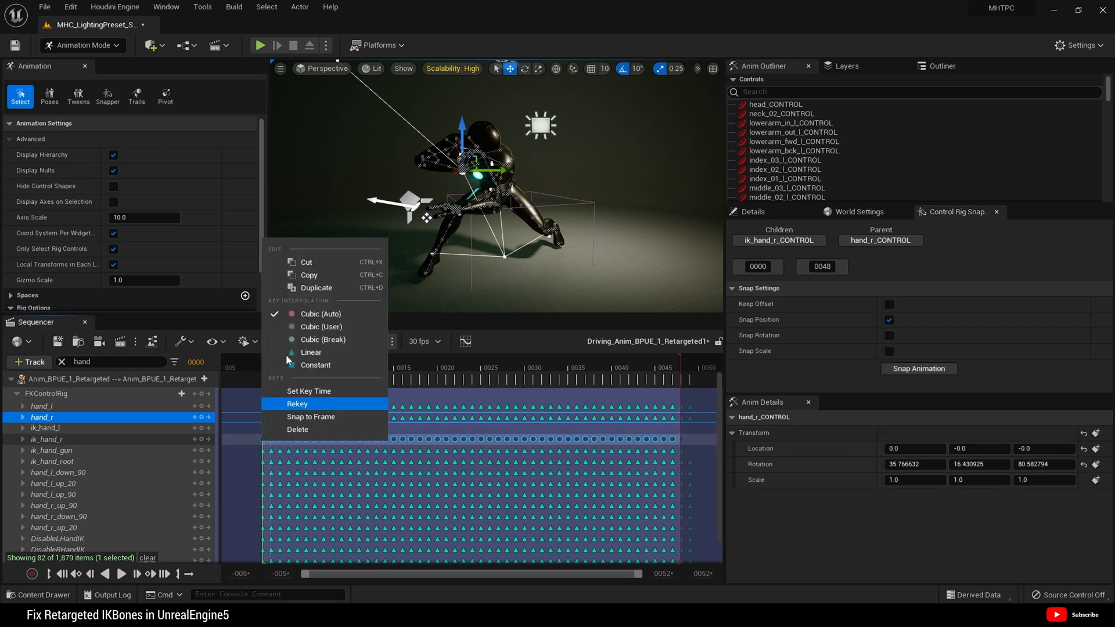
left_click(298, 404)
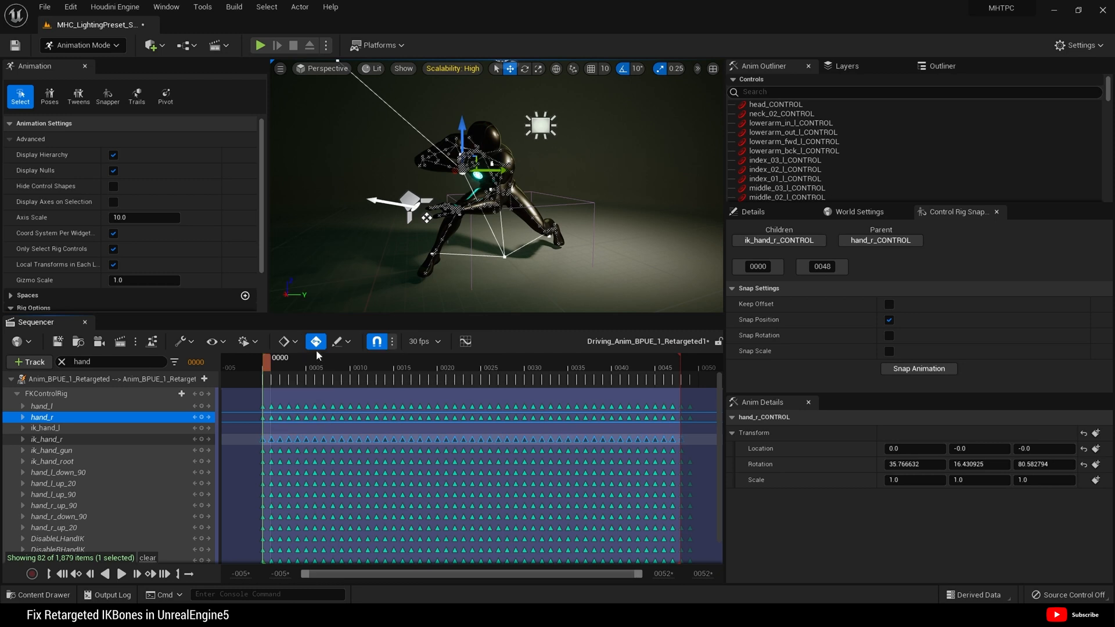
left_click(45, 428)
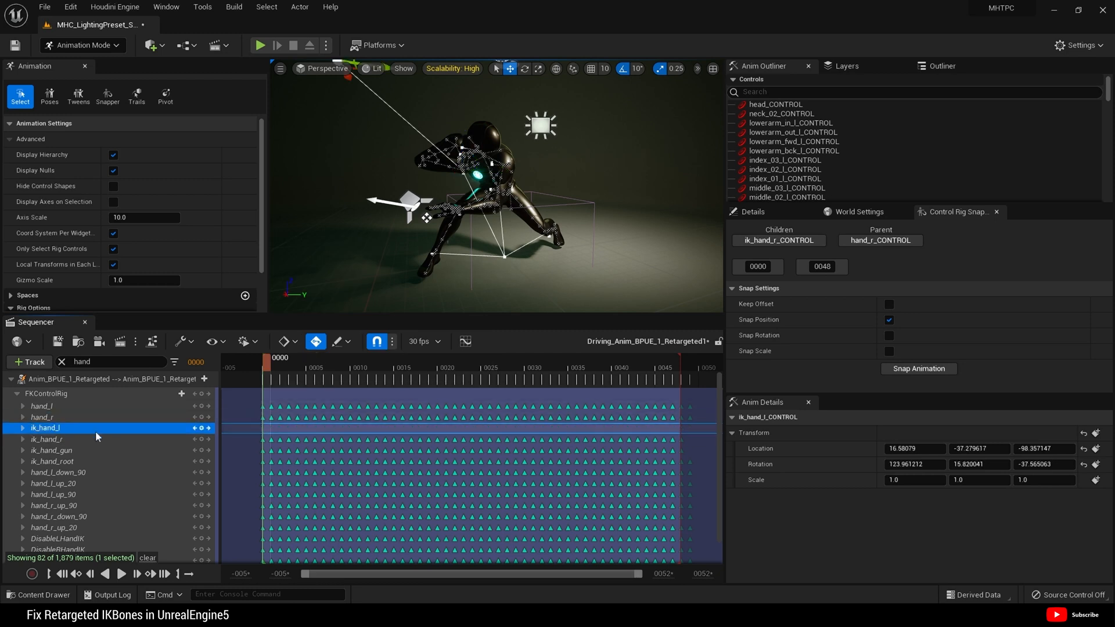
mouse_move(779, 240)
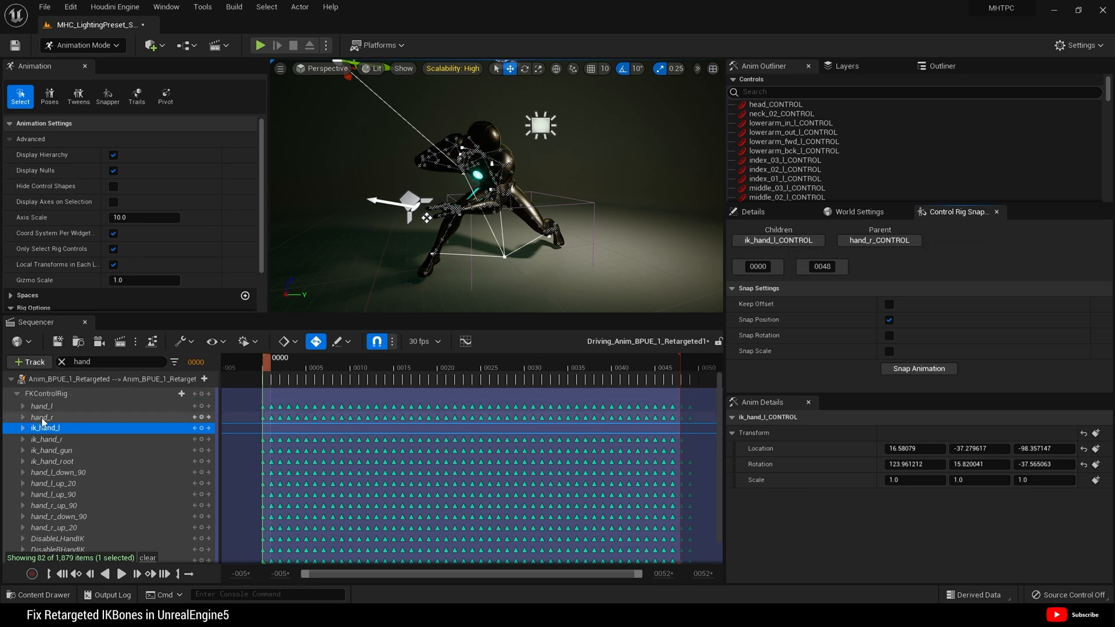
Step: Snap ik_hand_l onto hand_l across frames 0–48 with the Control Rig Snapper
left_click(42, 406)
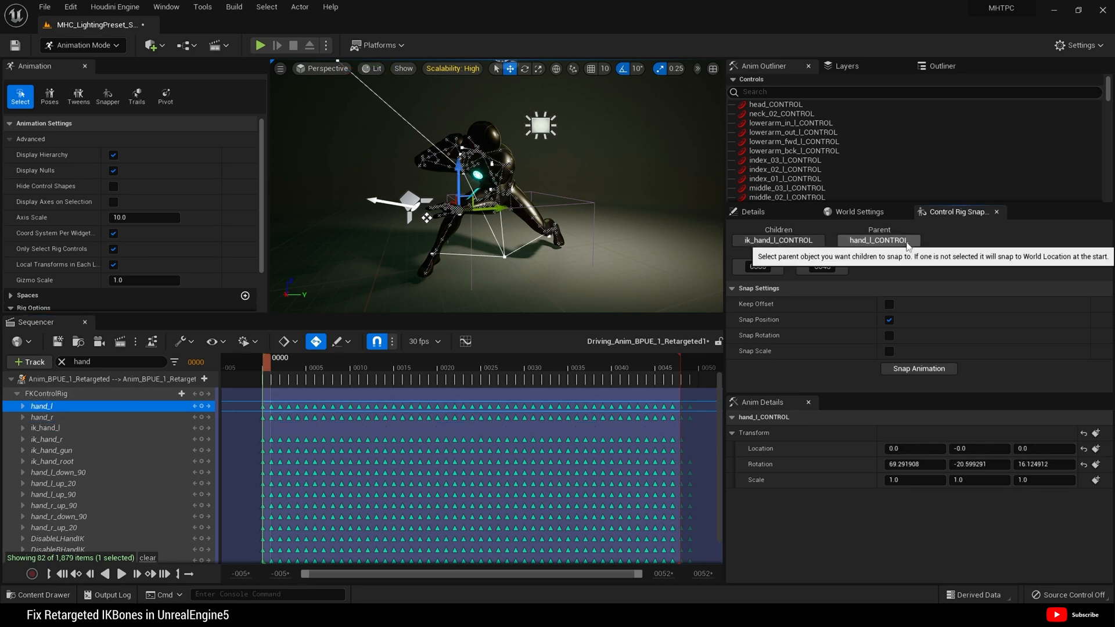
mouse_move(920, 368)
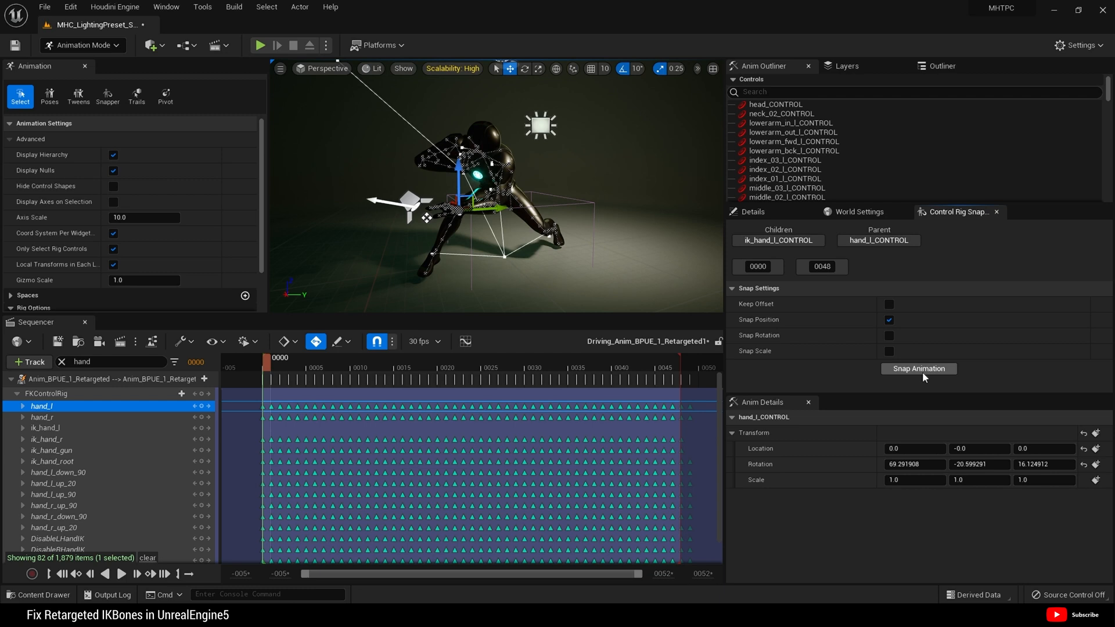
left_click(917, 368)
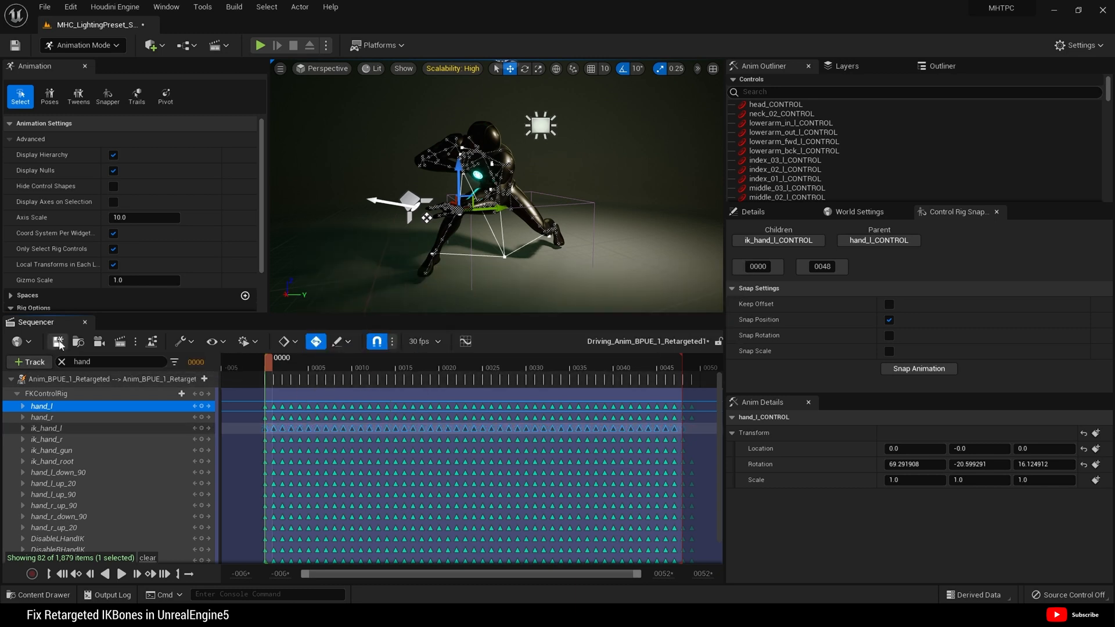
Step: Save the fixed animation sequence and check the pose at frames 4, 22 and 41
left_click(308, 368)
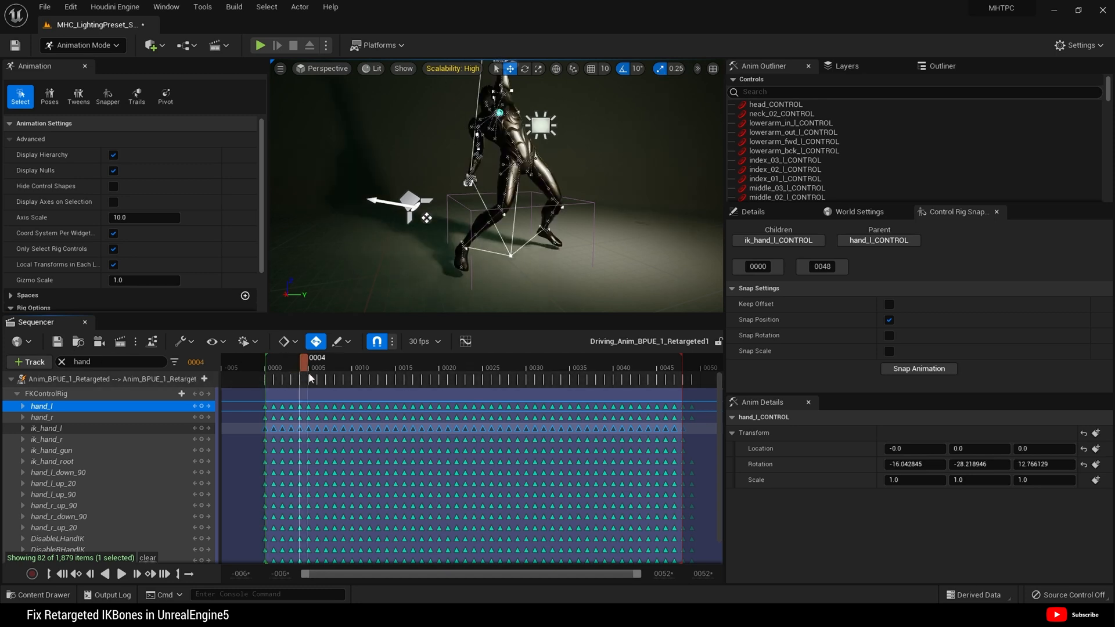
left_click(410, 368)
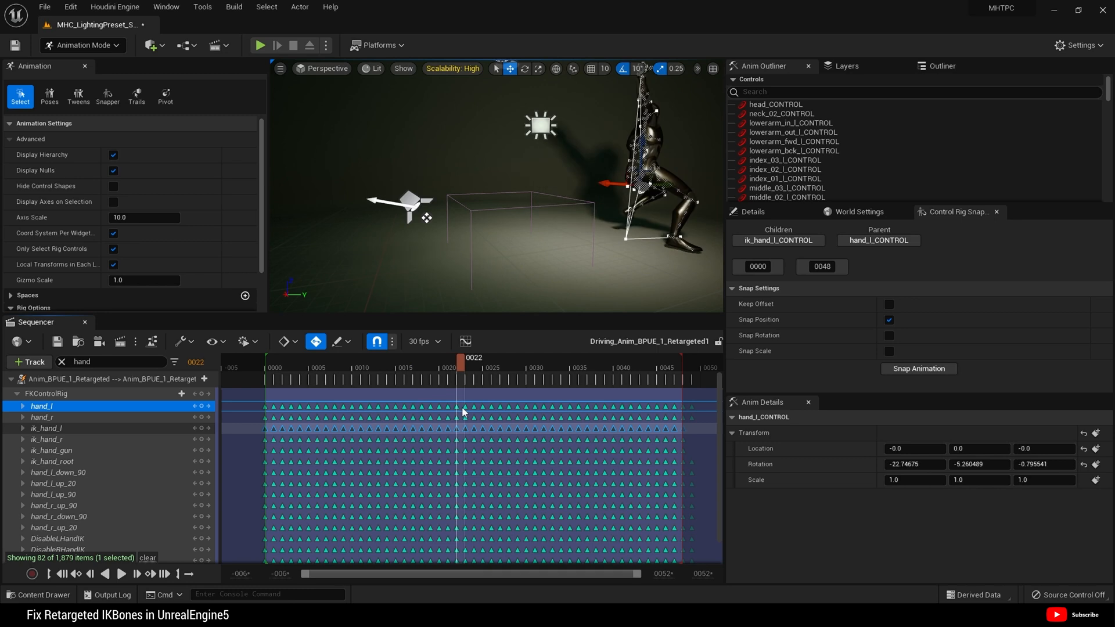
left_click(627, 368)
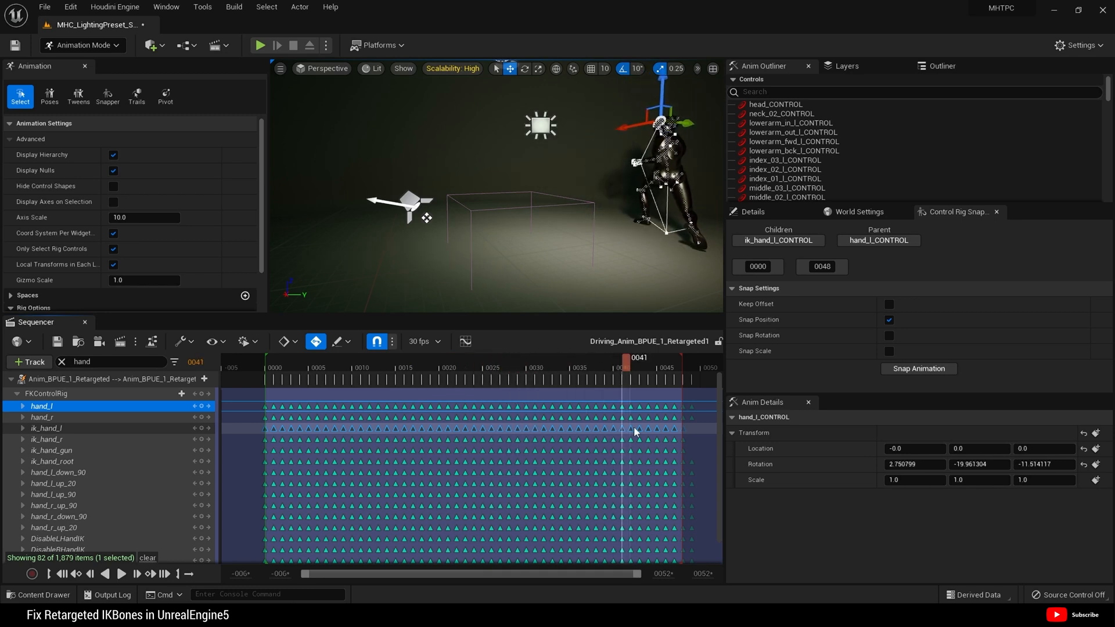
left_click(345, 368)
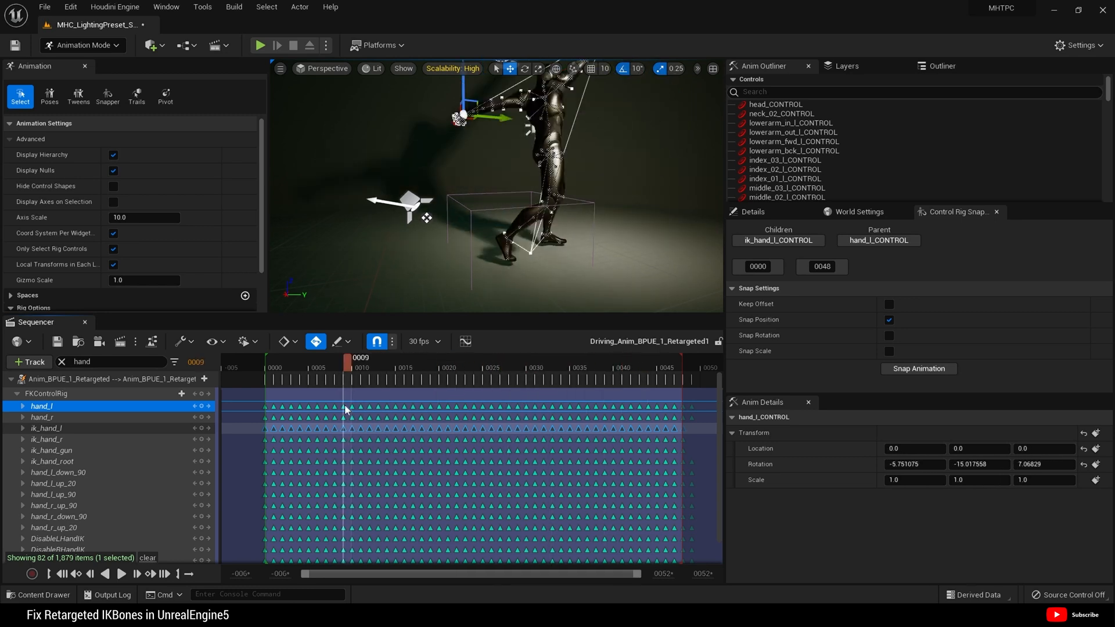
Step: Review the pose again at frame 9 and back at frame 4
left_click(316, 367)
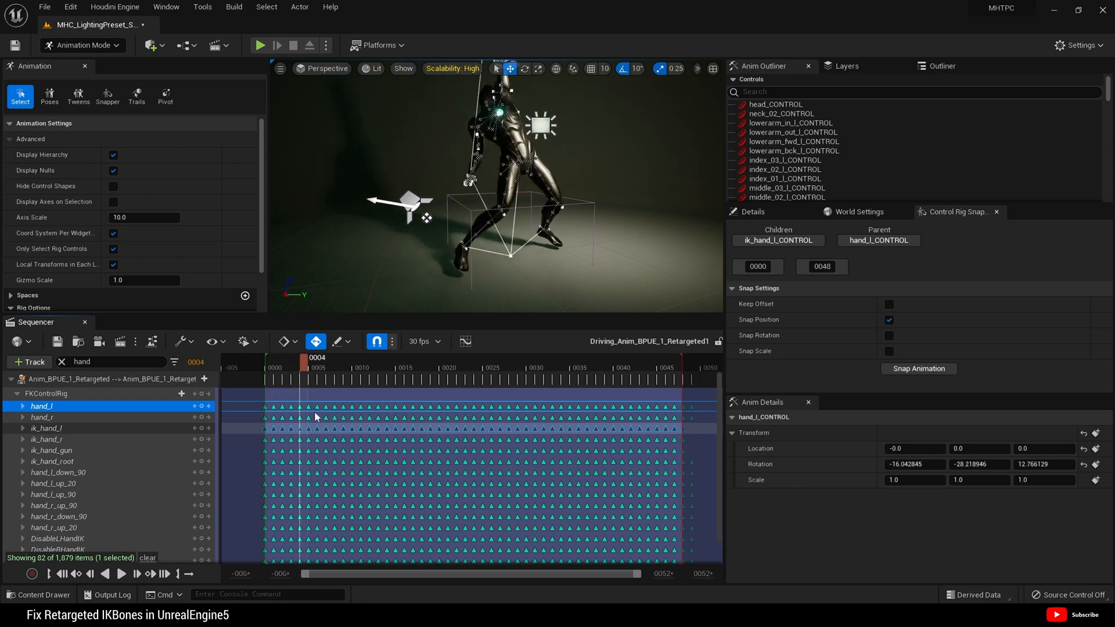
left_click(340, 357)
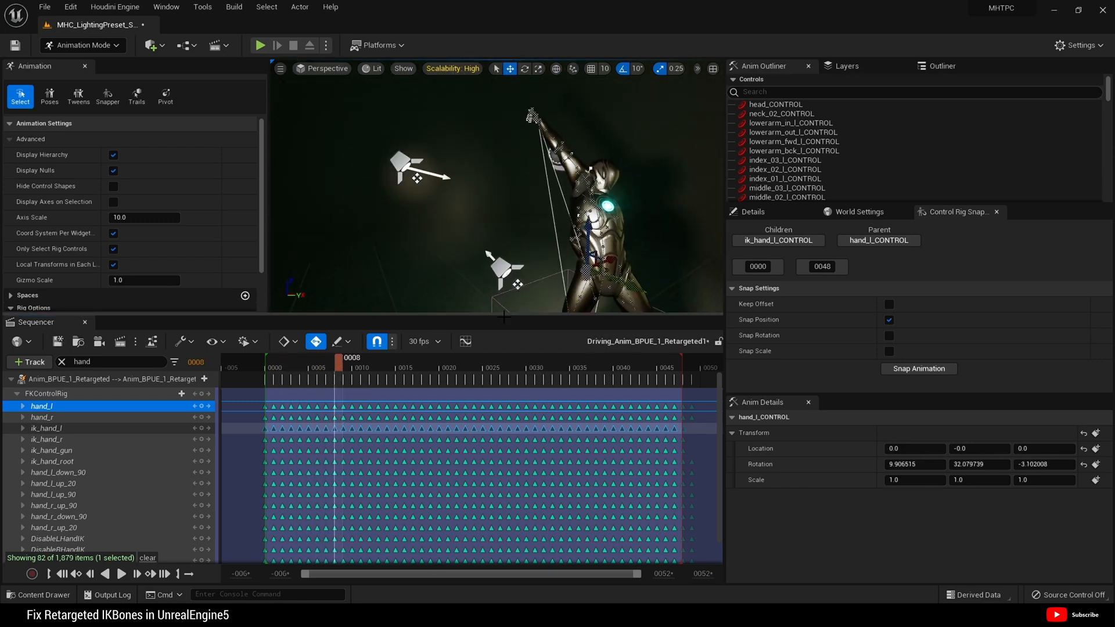
left_click(408, 368)
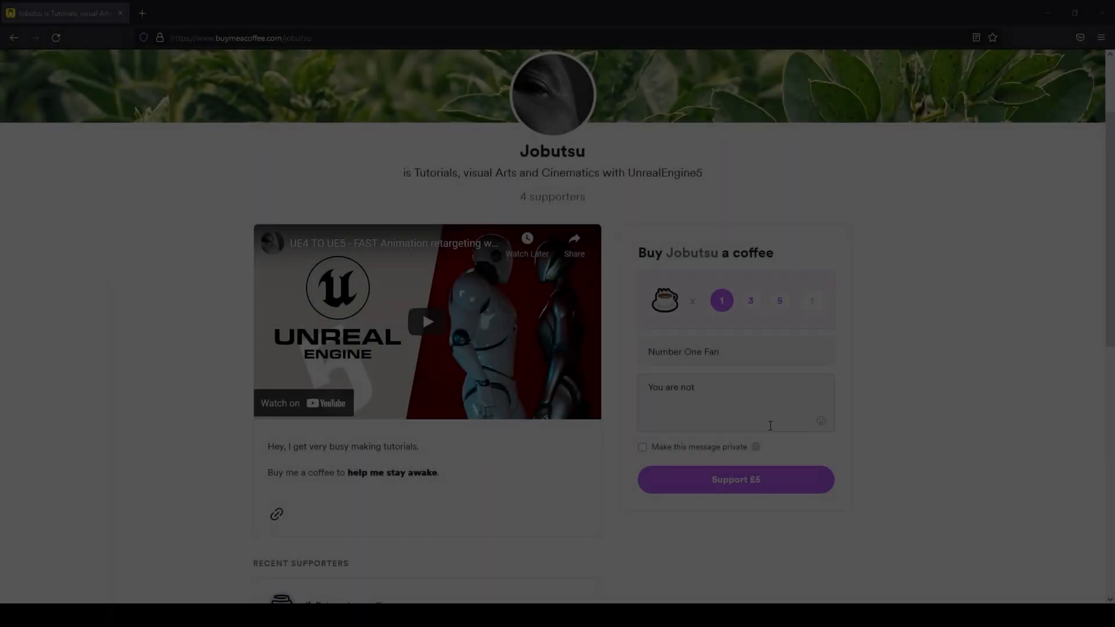
Step: Complete the supporter message to read "You are notbald !"
type("ba")
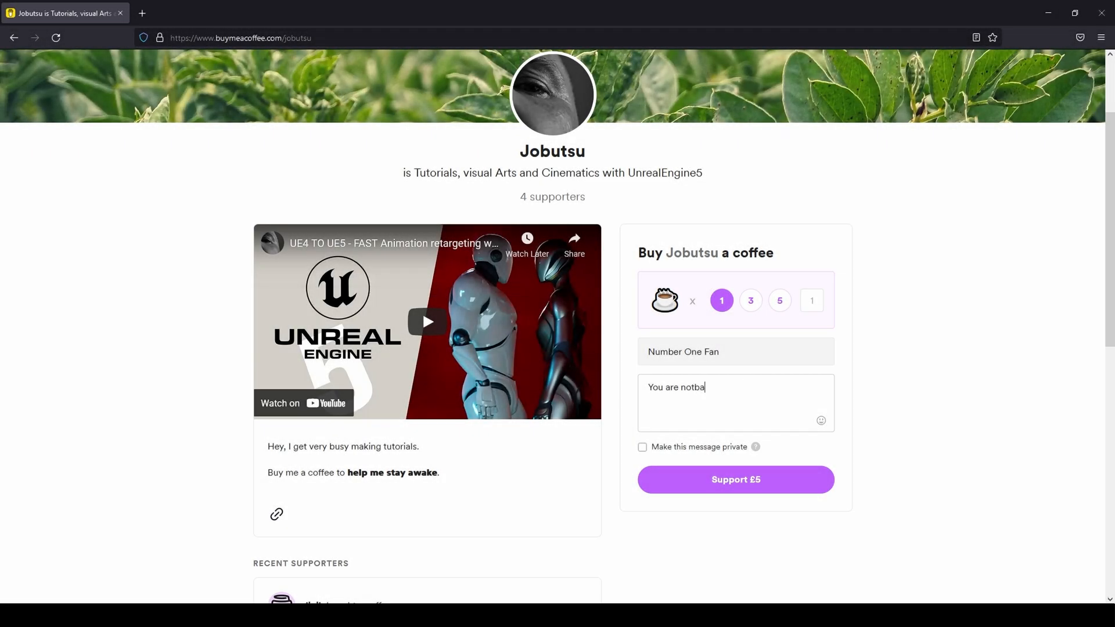
type("ld !")
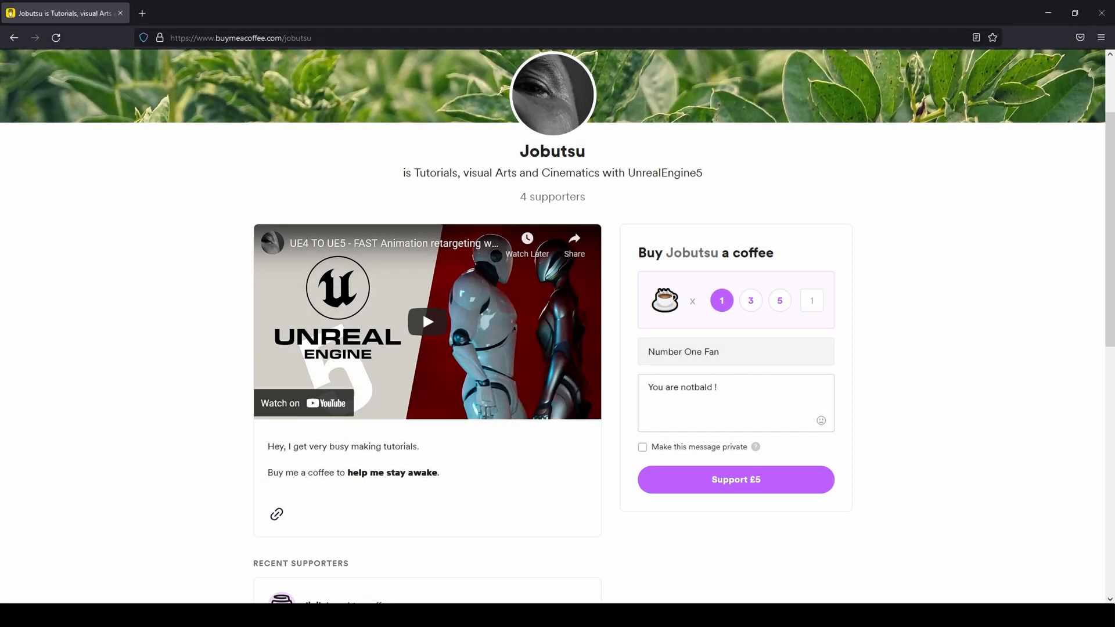
left_click(735, 480)
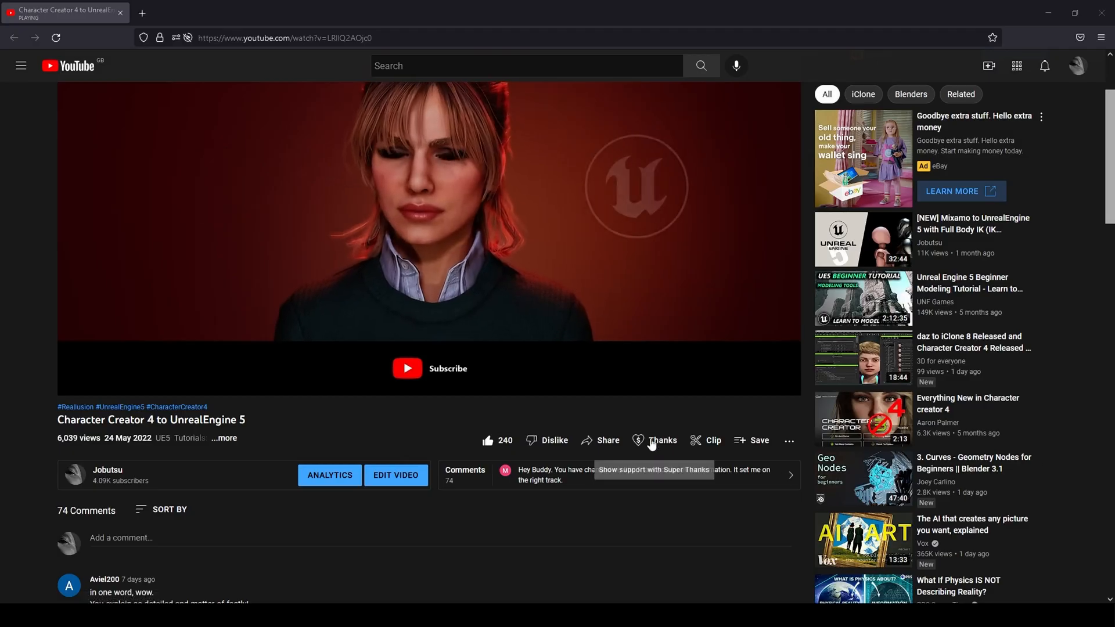
Step: Choose the £50.00 Super Thanks amount for the Jobutsu video
left_click(661, 441)
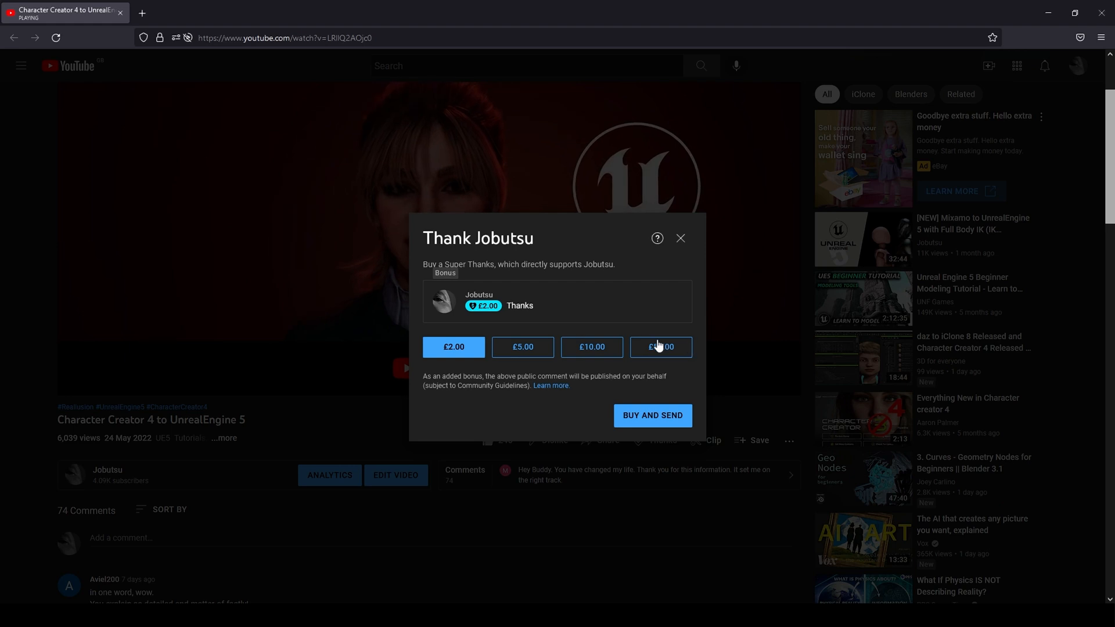
left_click(660, 347)
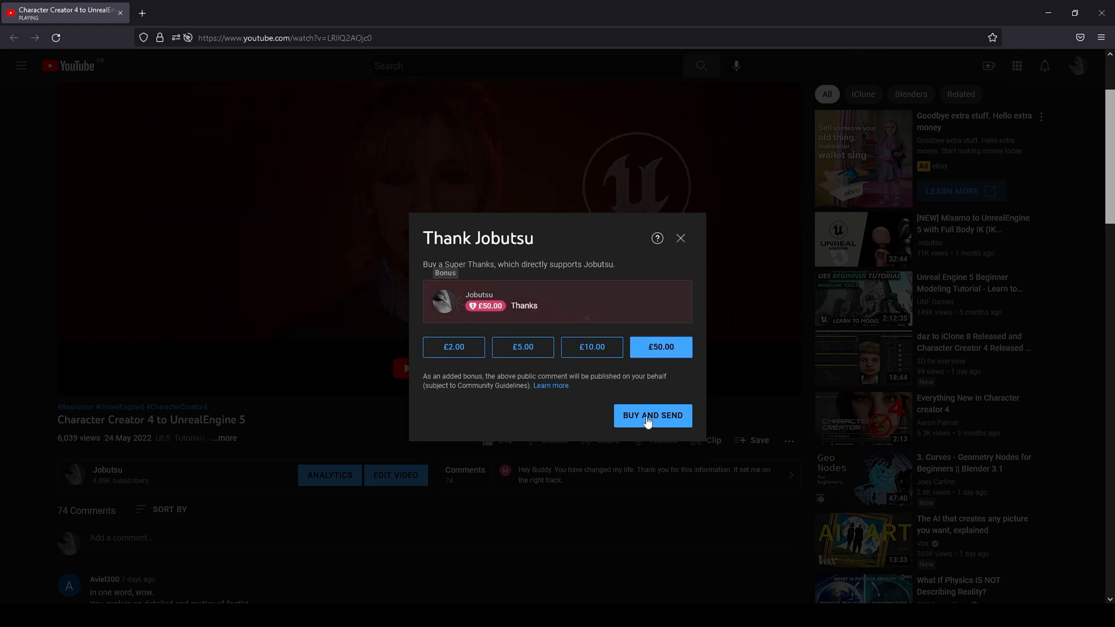